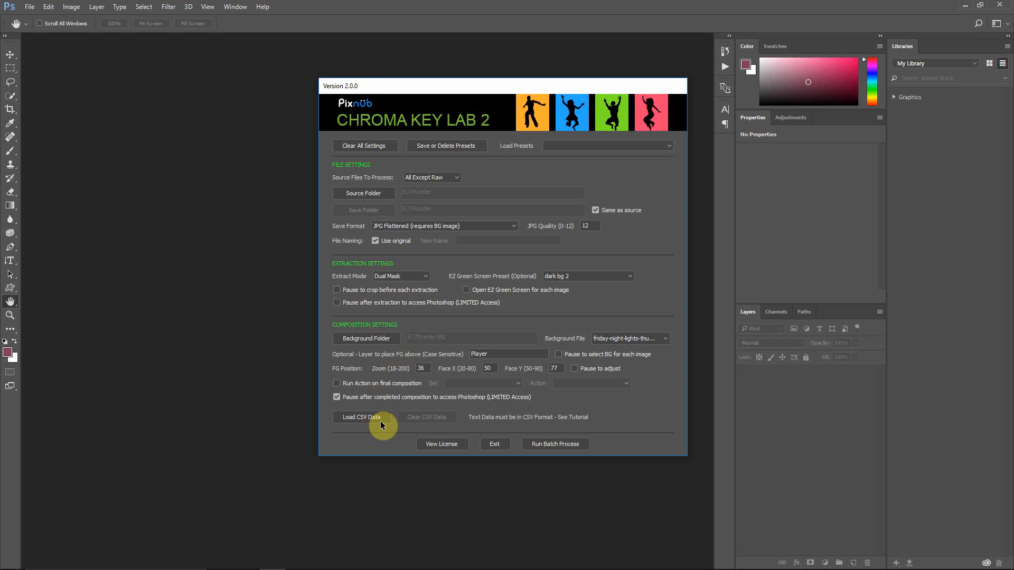
mouse_move(369, 436)
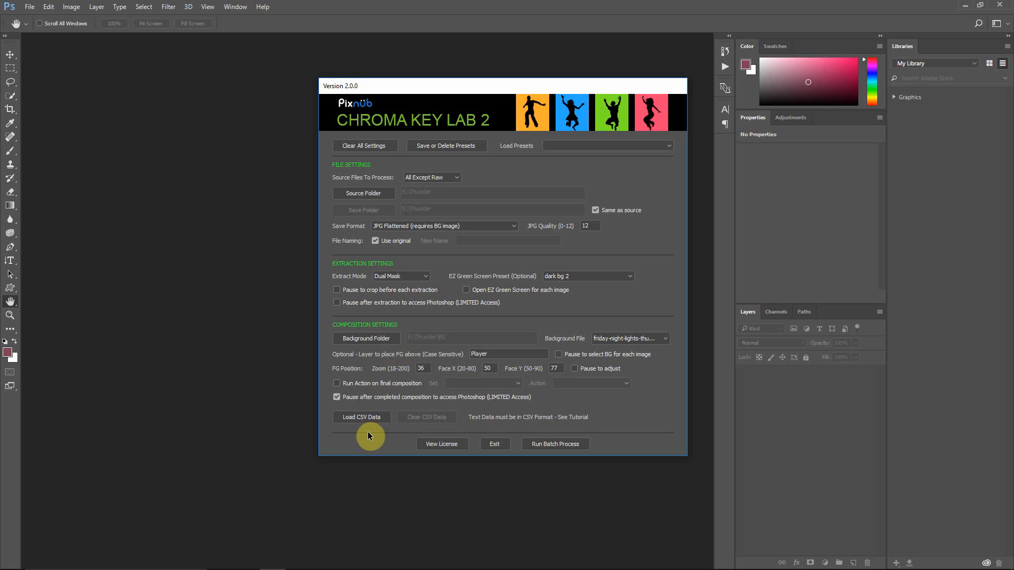
mouse_move(347, 432)
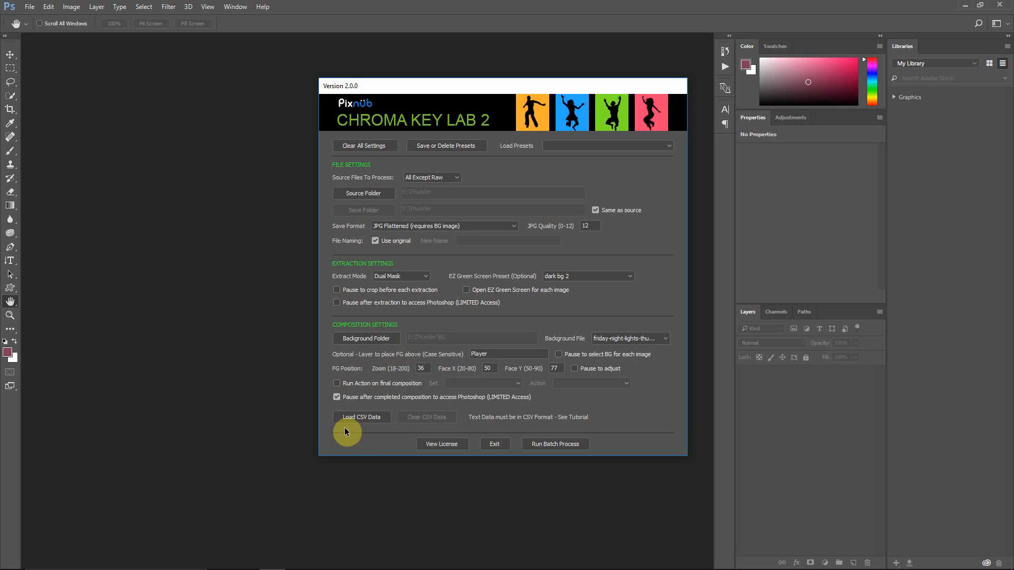
mouse_move(531, 330)
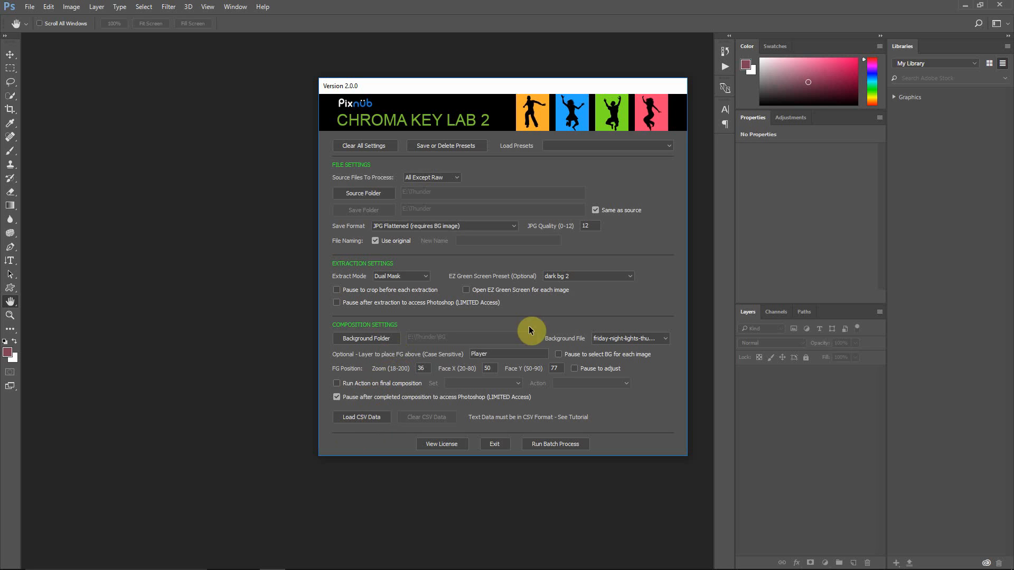
mouse_move(637, 338)
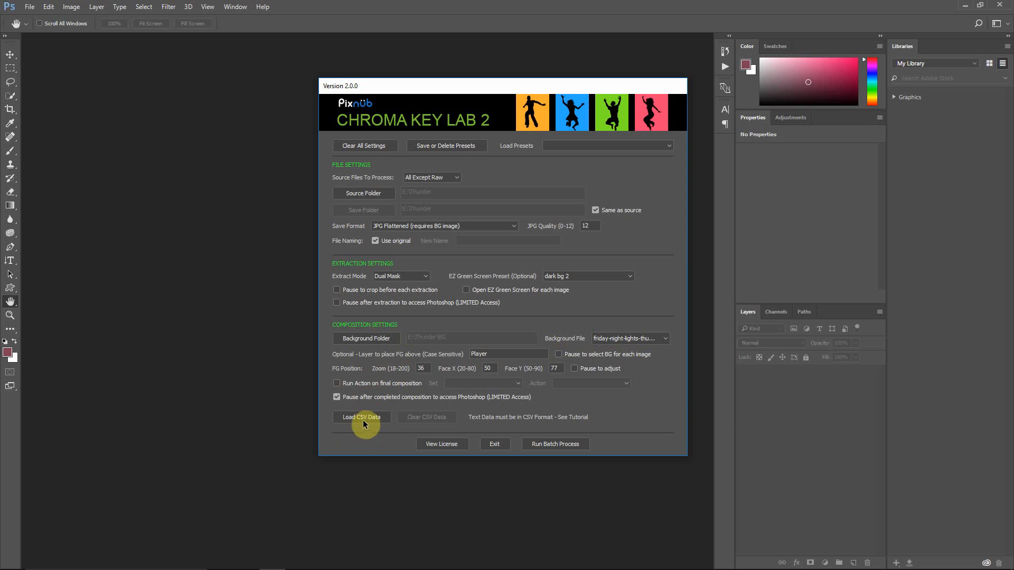
Step: Load thunder text.csv from the Desktop as the batch's CSV text data
click(361, 417)
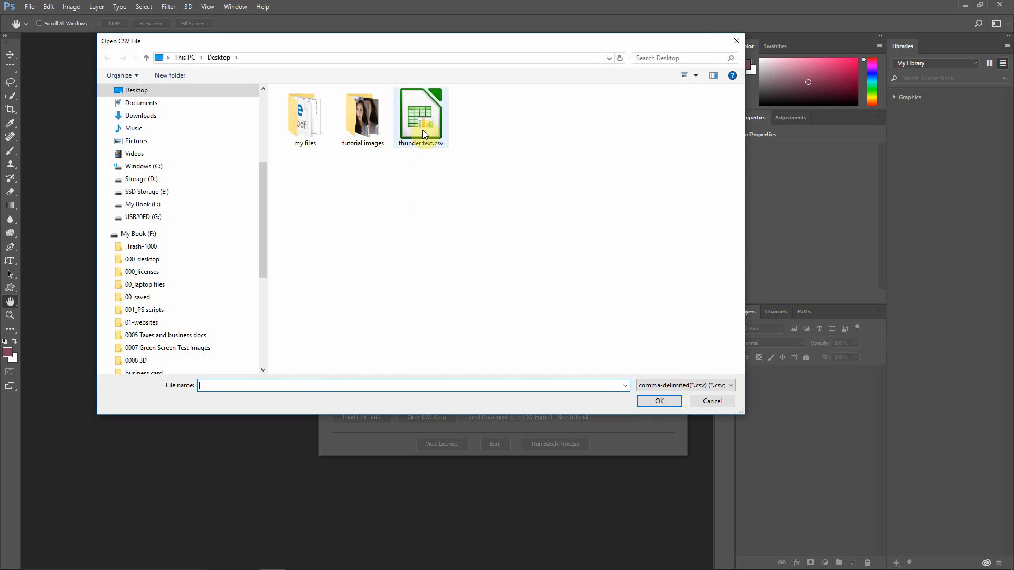
double_click(419, 112)
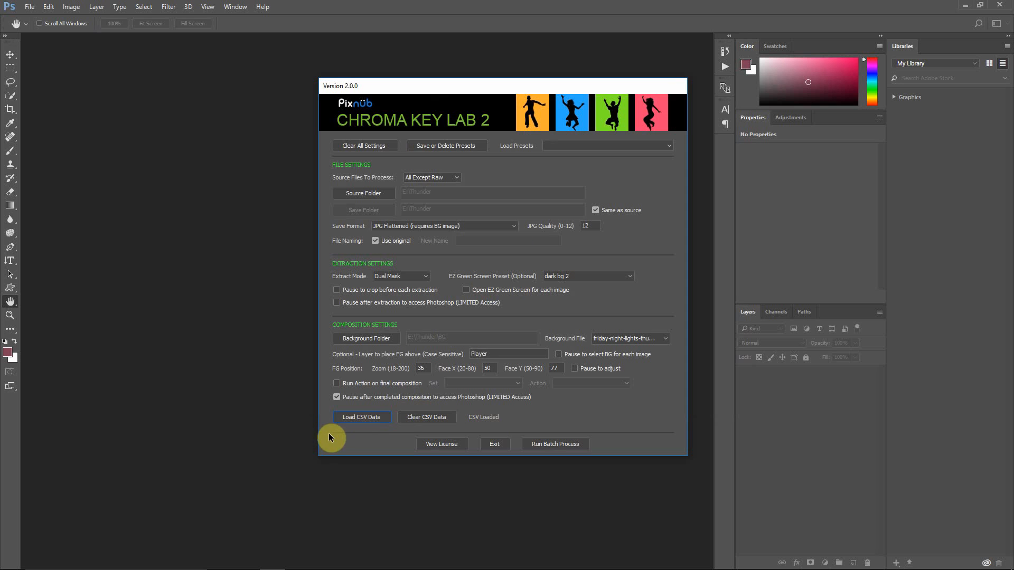
click(361, 418)
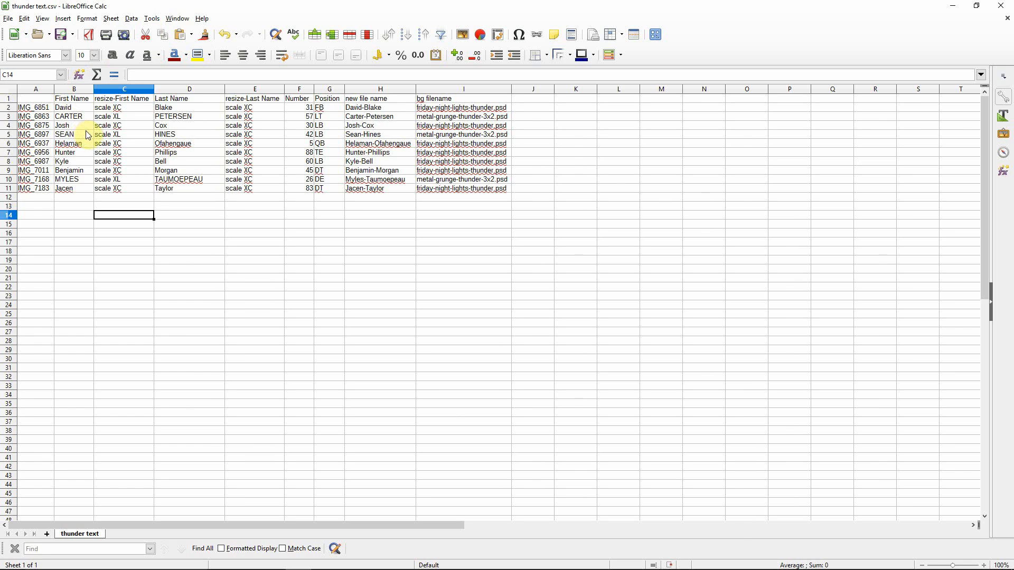
mouse_move(146, 199)
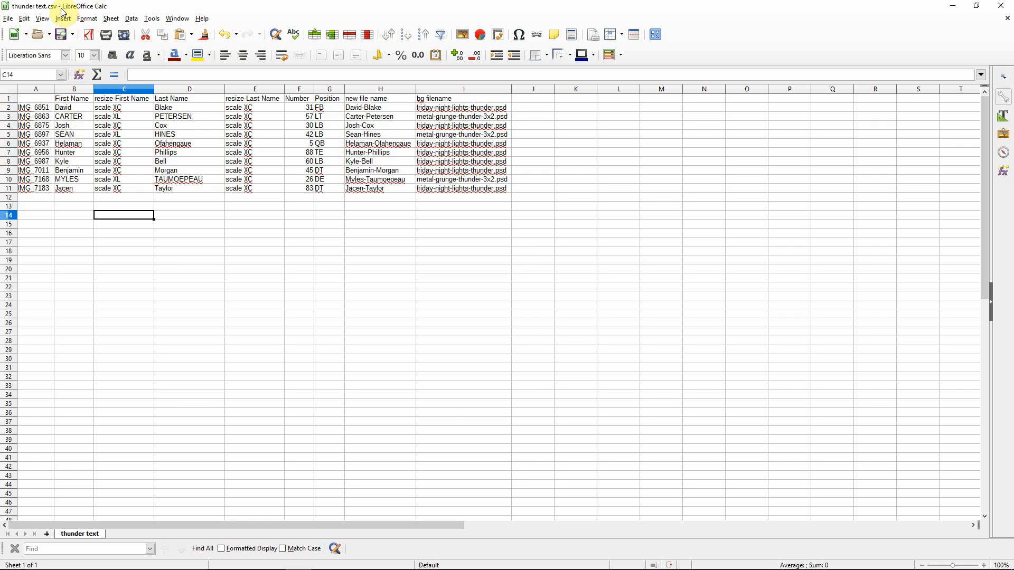
mouse_move(87, 18)
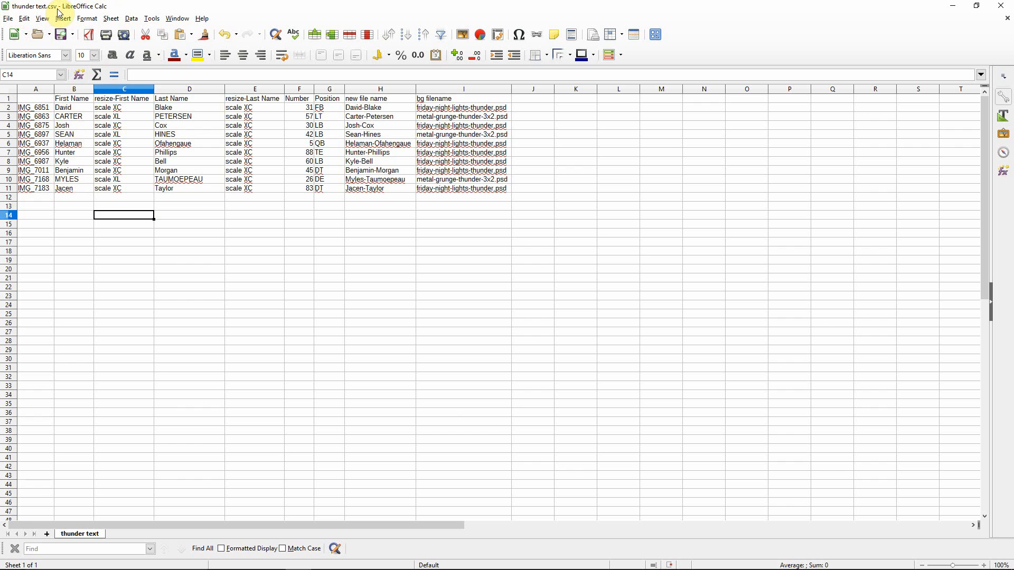
mouse_move(57, 13)
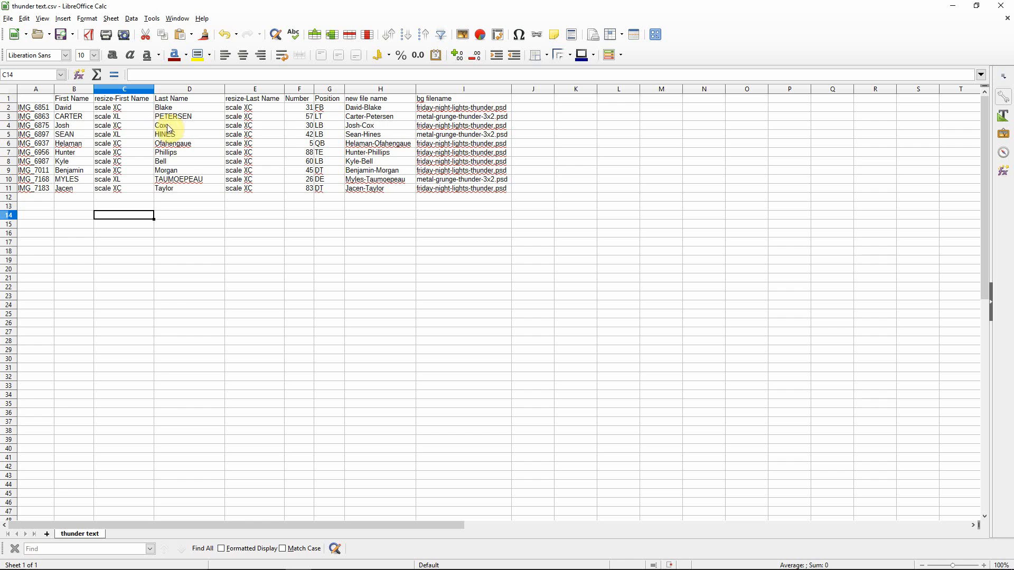
mouse_move(400, 123)
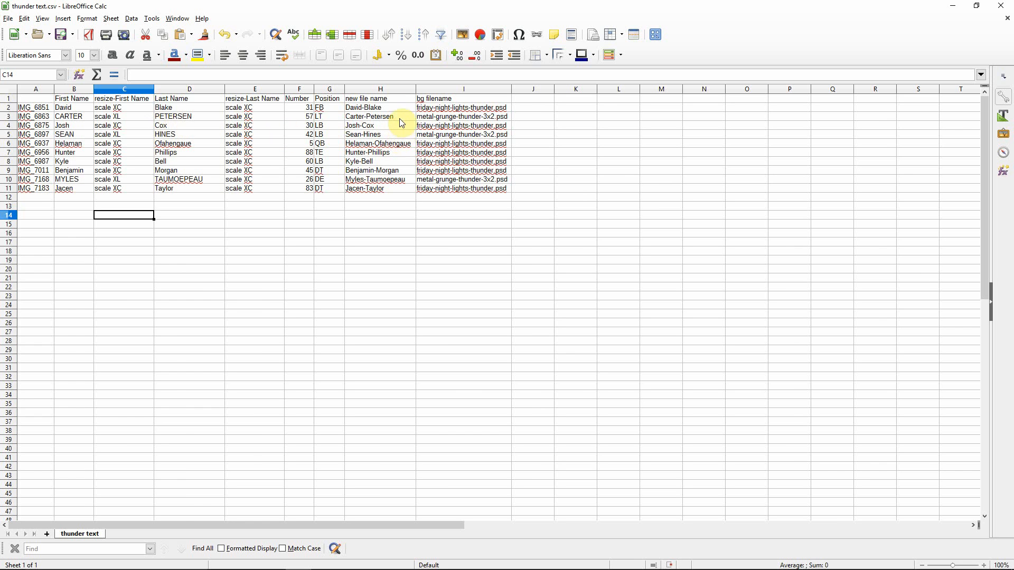
mouse_move(406, 154)
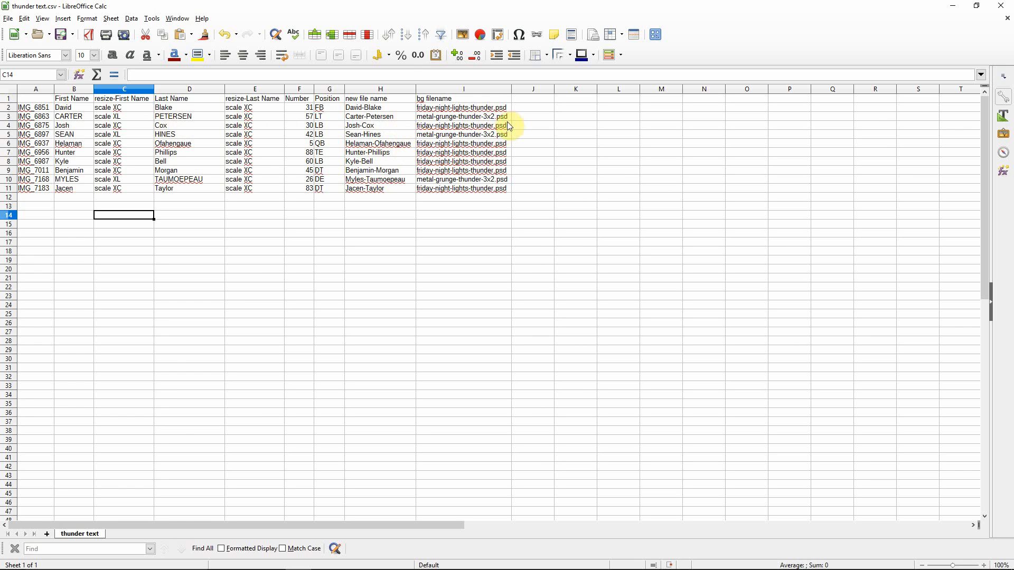
mouse_move(265, 145)
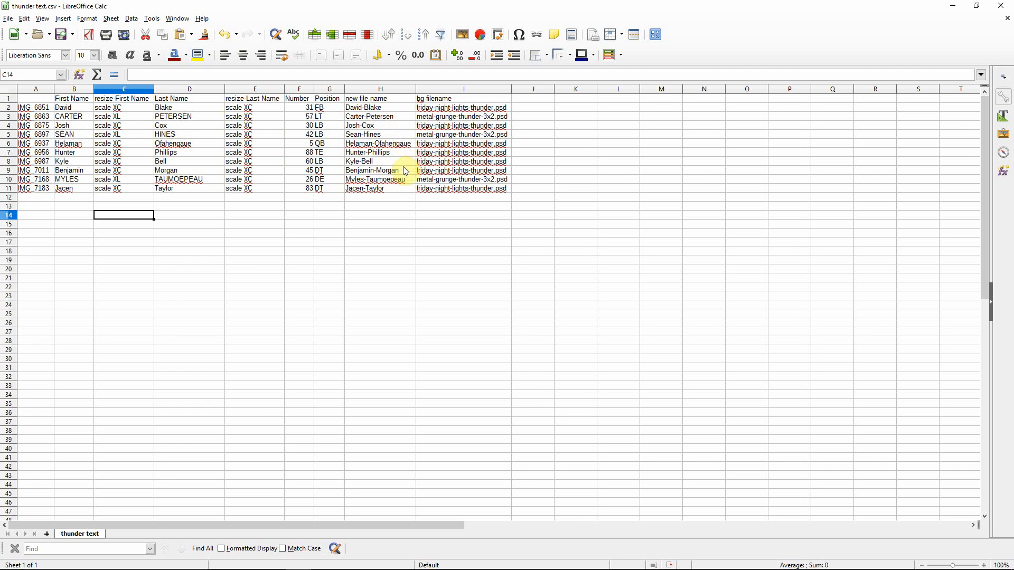
mouse_move(32, 112)
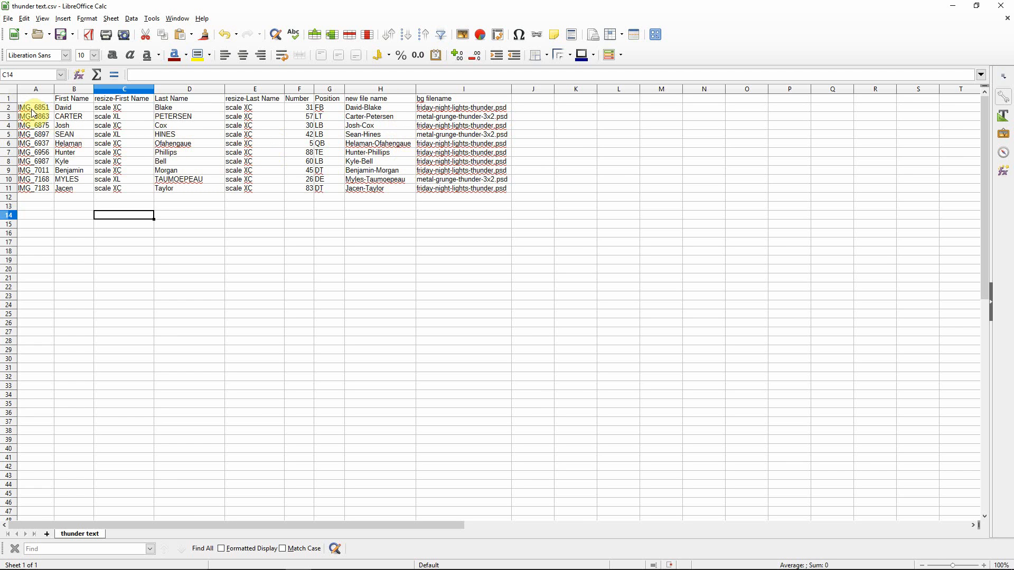
mouse_move(41, 104)
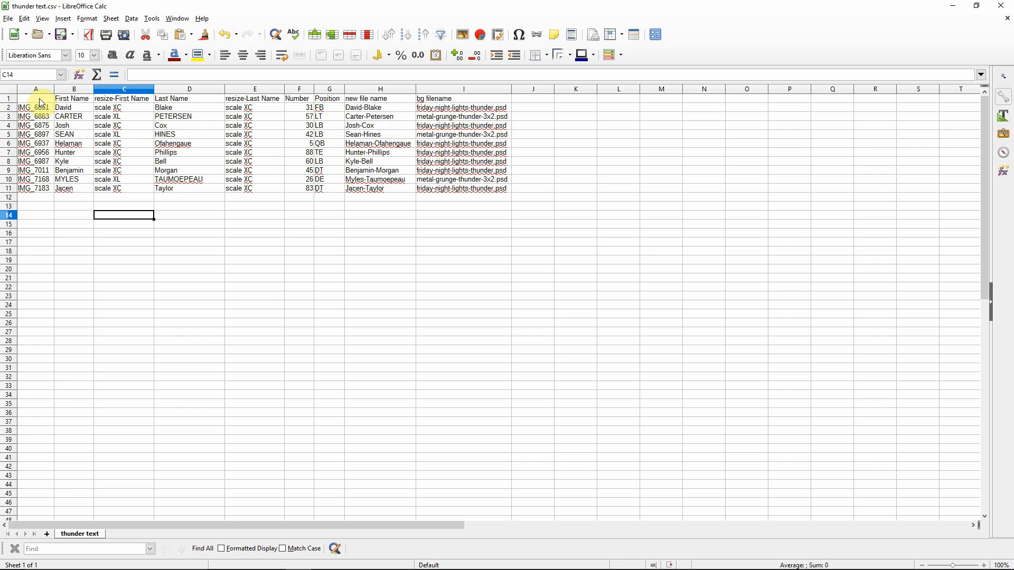
mouse_move(74, 103)
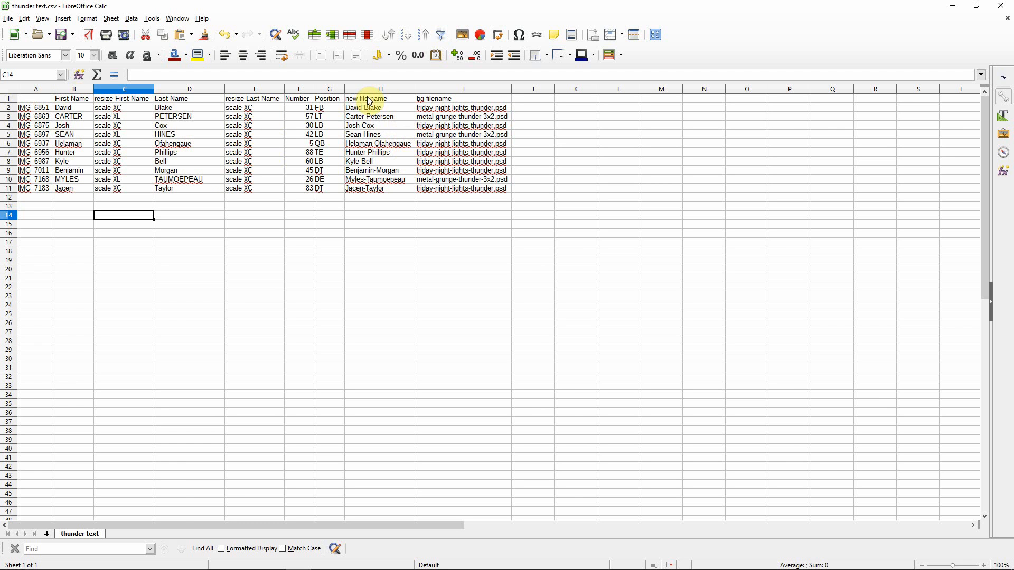
mouse_move(408, 132)
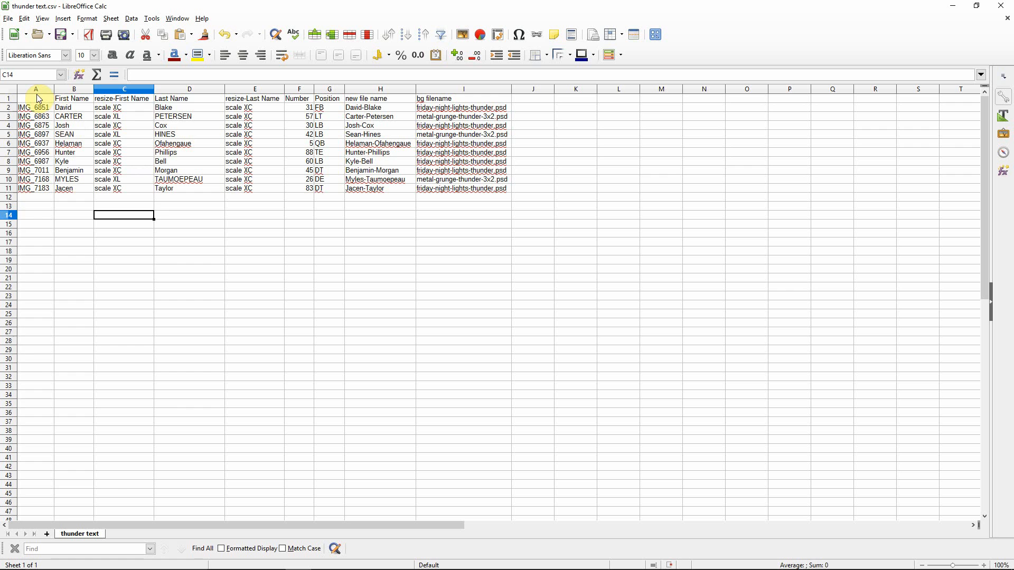
click(36, 89)
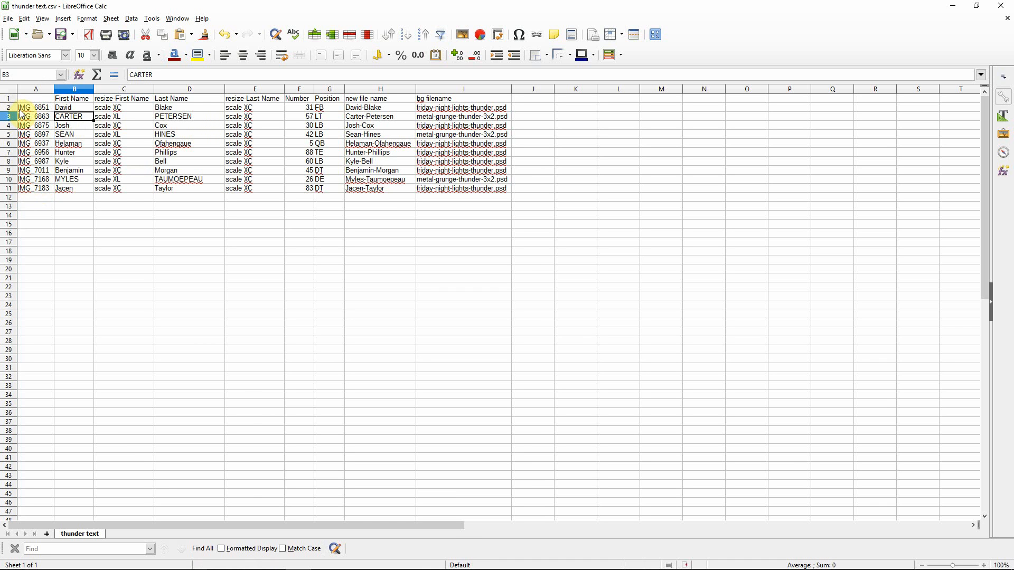
mouse_move(33, 110)
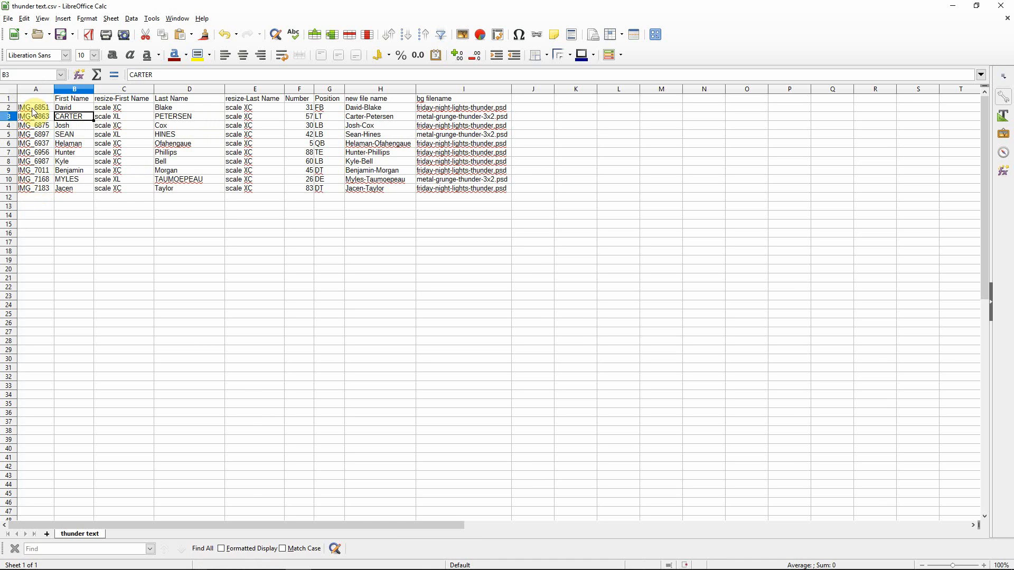
mouse_move(34, 209)
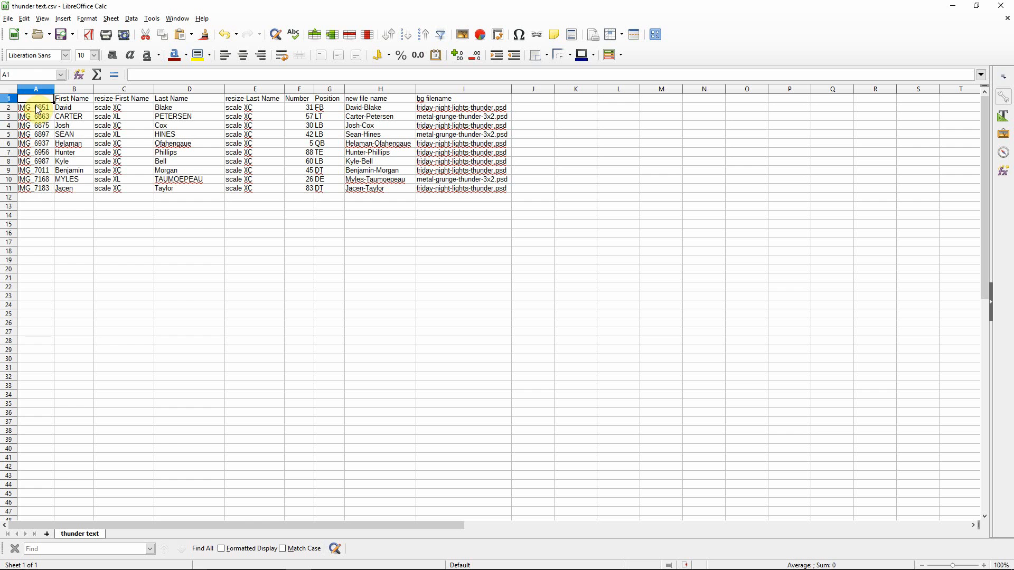
click(35, 108)
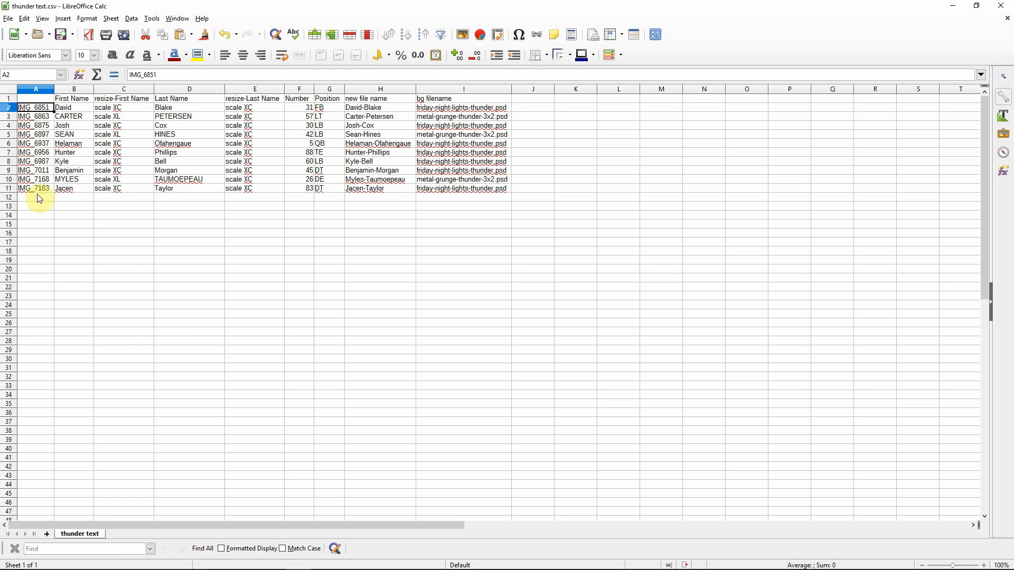
click(36, 107)
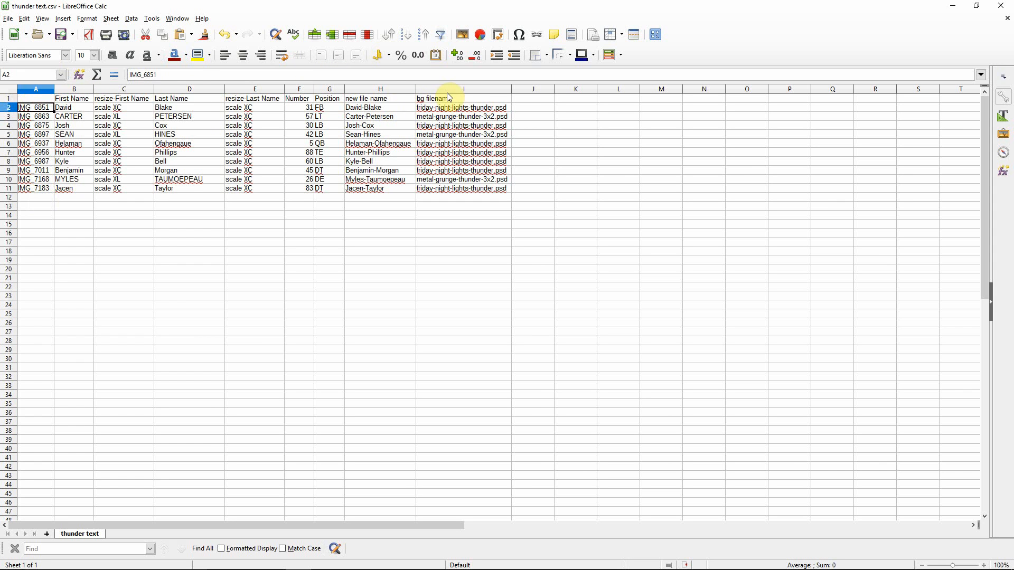
mouse_move(248, 98)
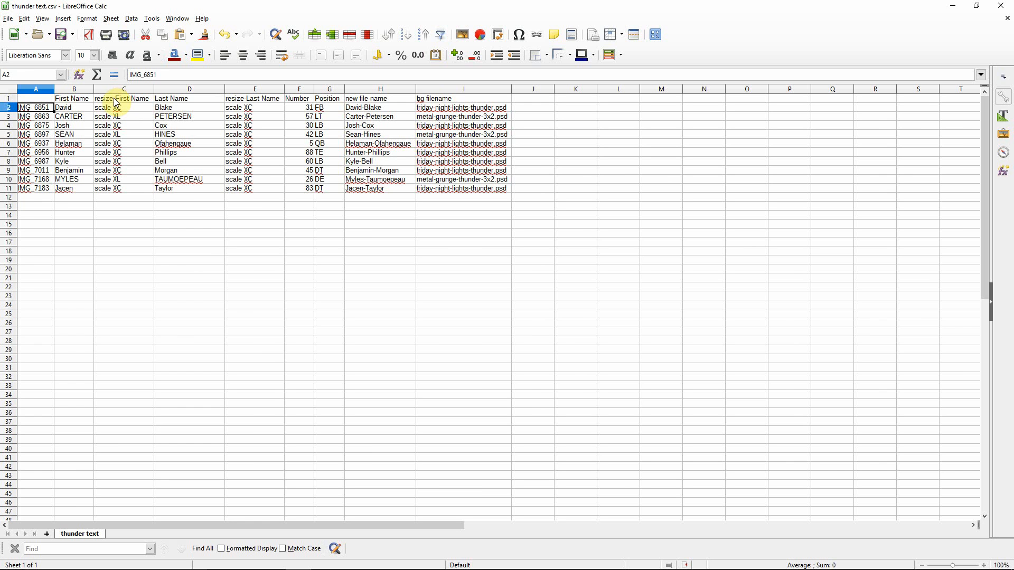
mouse_move(251, 95)
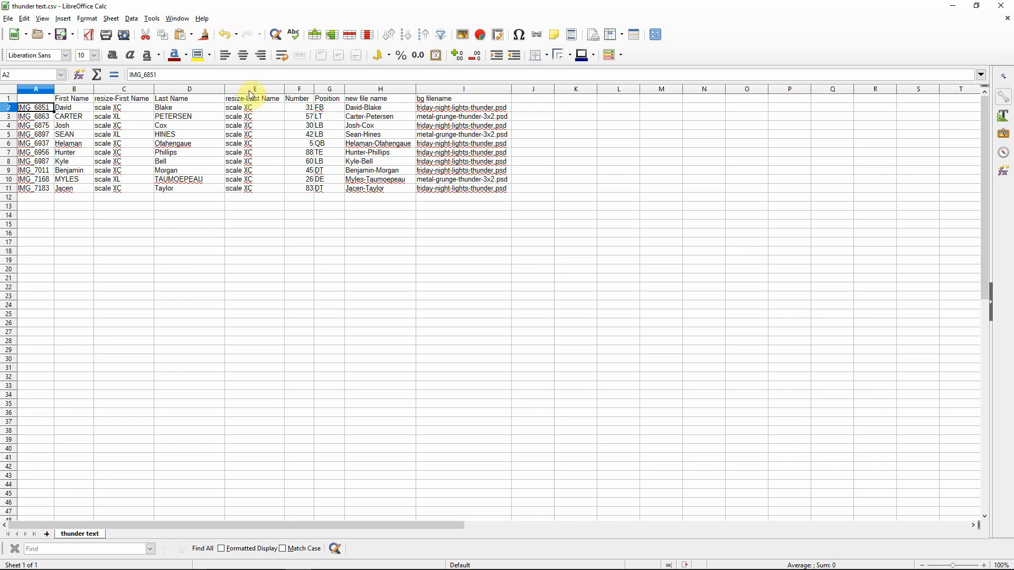
click(123, 98)
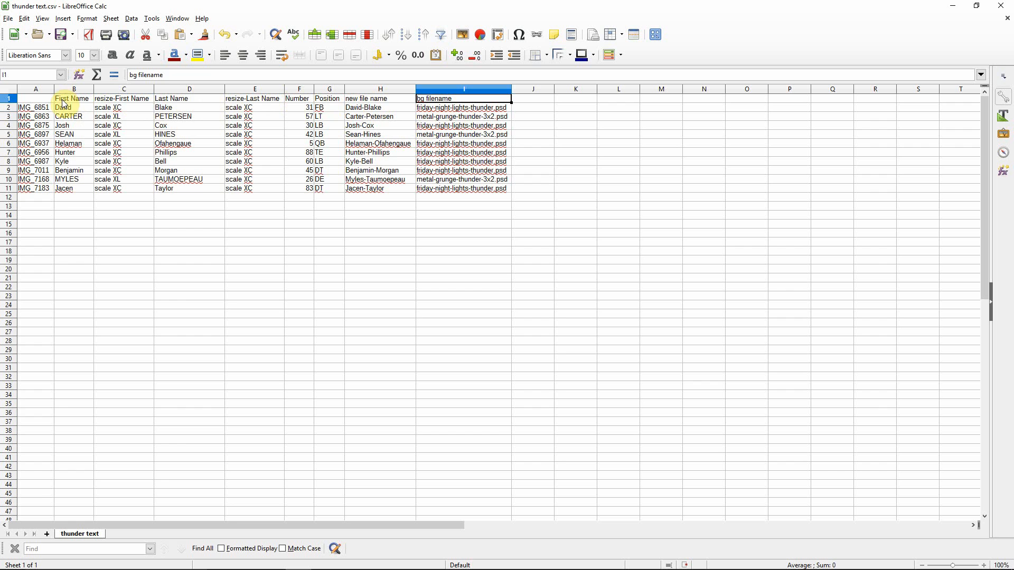
click(74, 99)
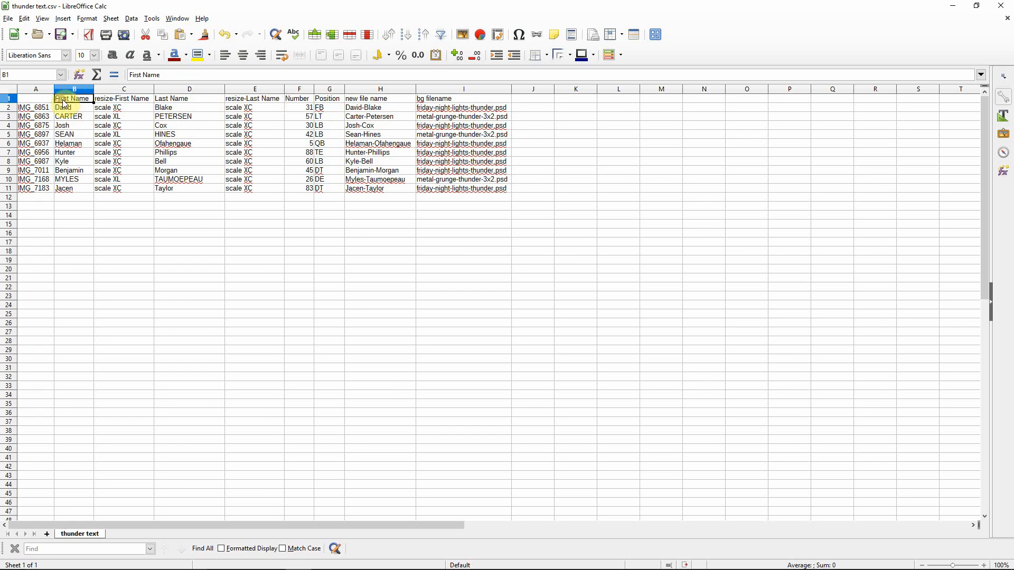
click(190, 98)
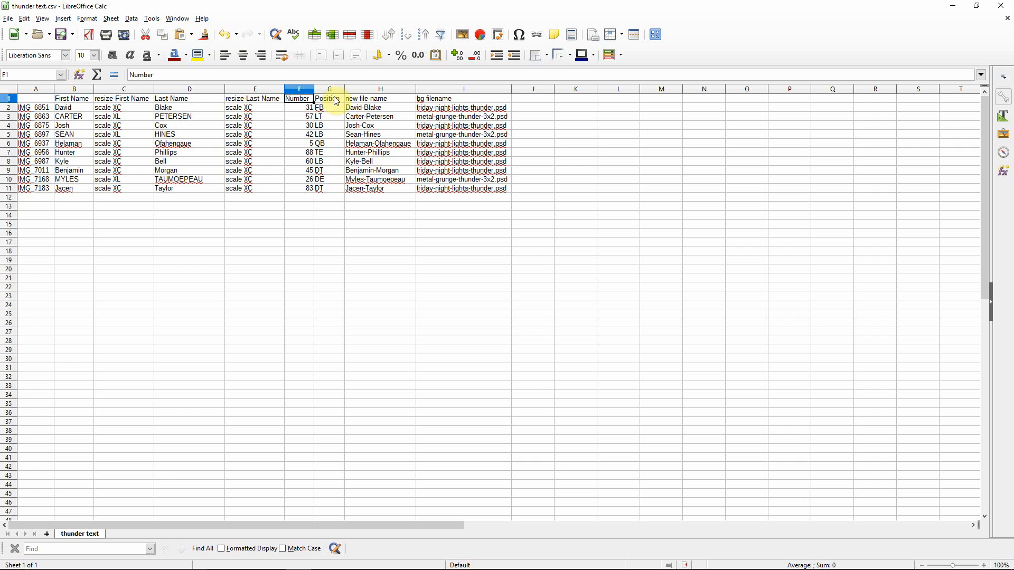
click(329, 99)
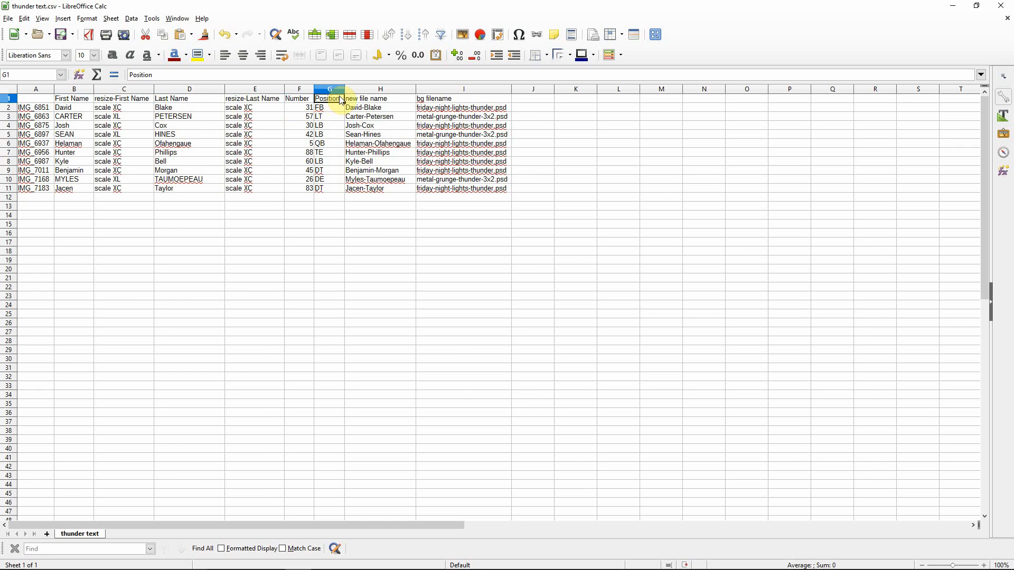
mouse_move(346, 99)
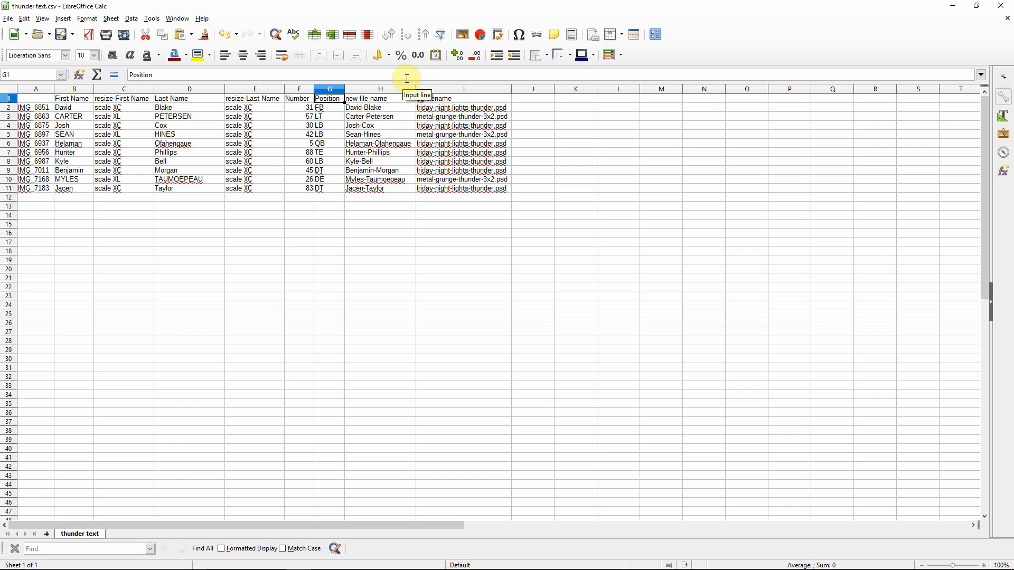
mouse_move(406, 113)
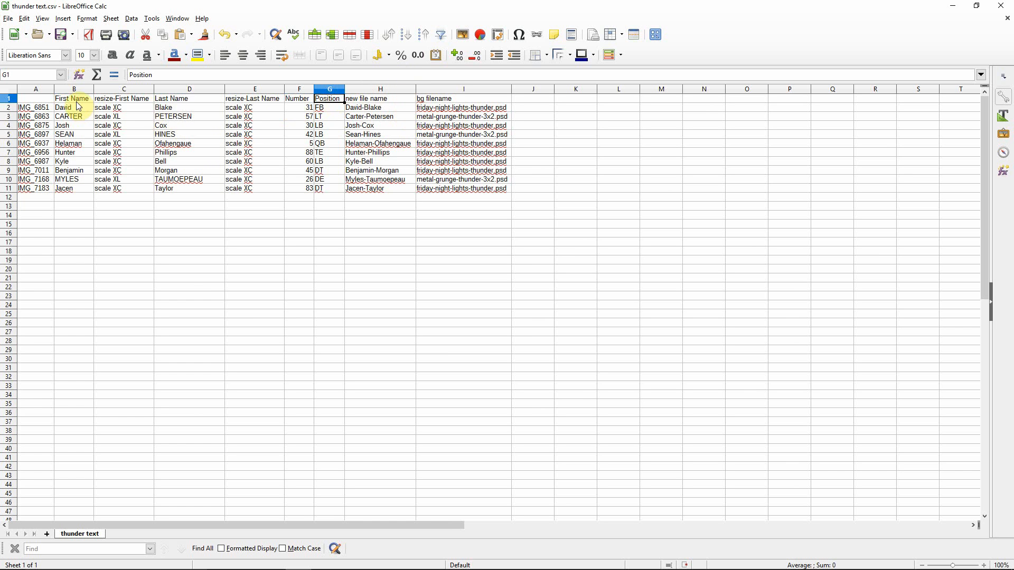
click(74, 98)
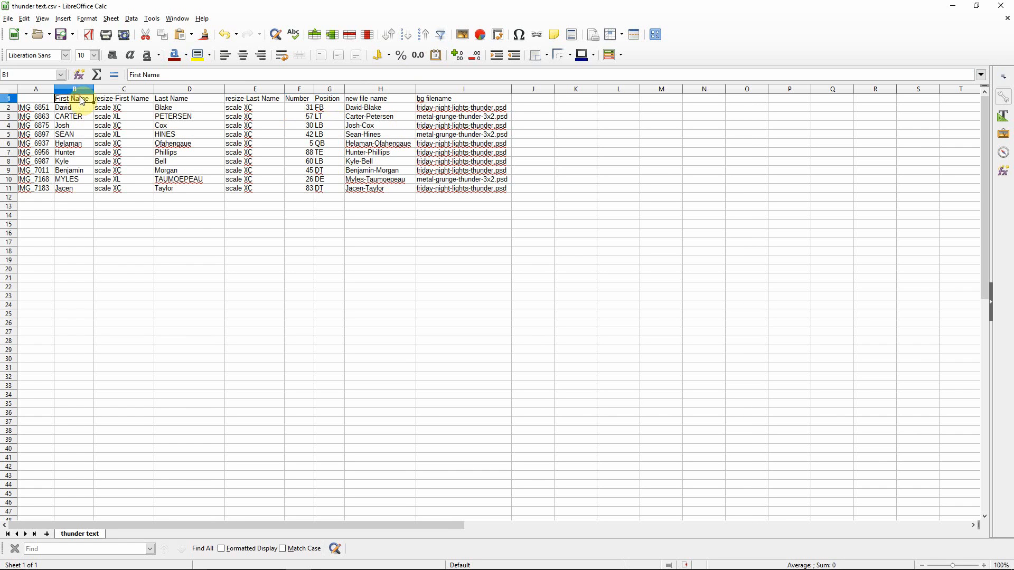
click(189, 99)
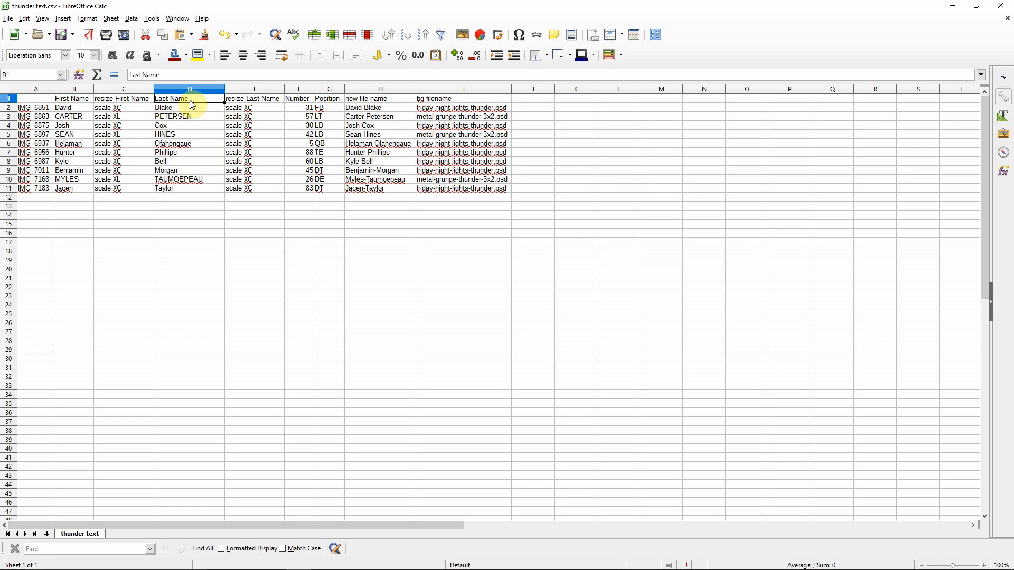
mouse_move(194, 106)
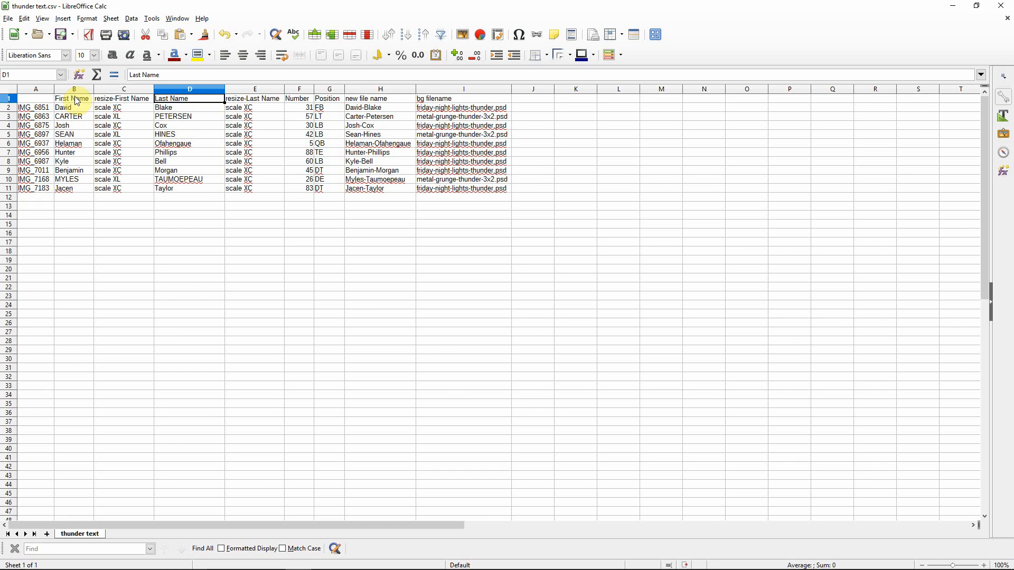
click(74, 98)
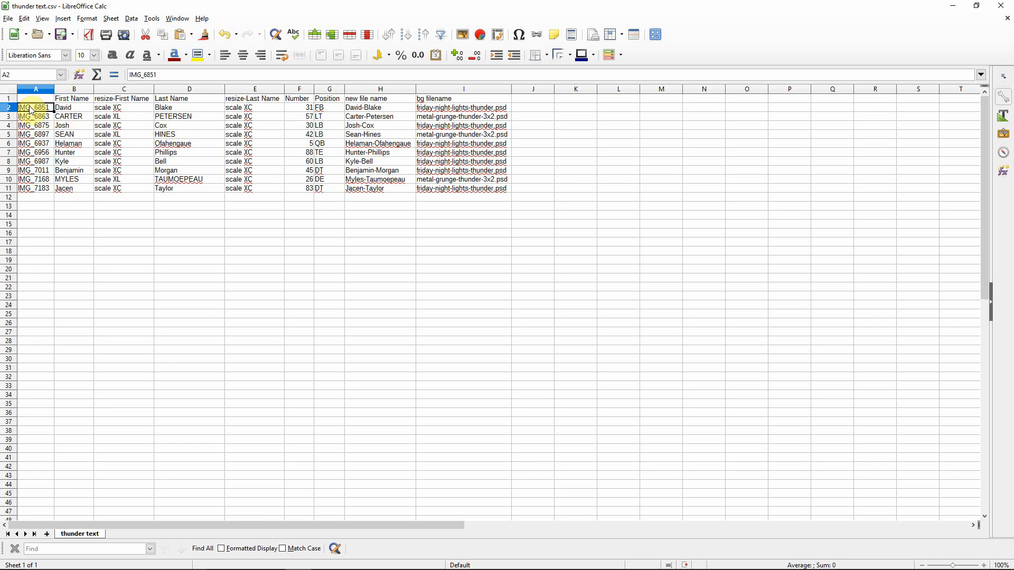
click(74, 98)
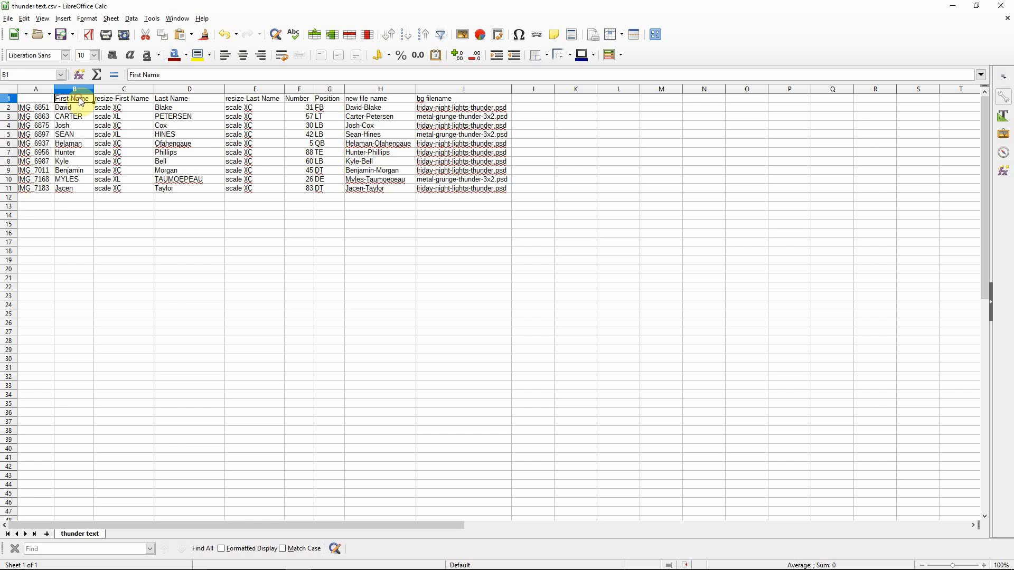
click(74, 107)
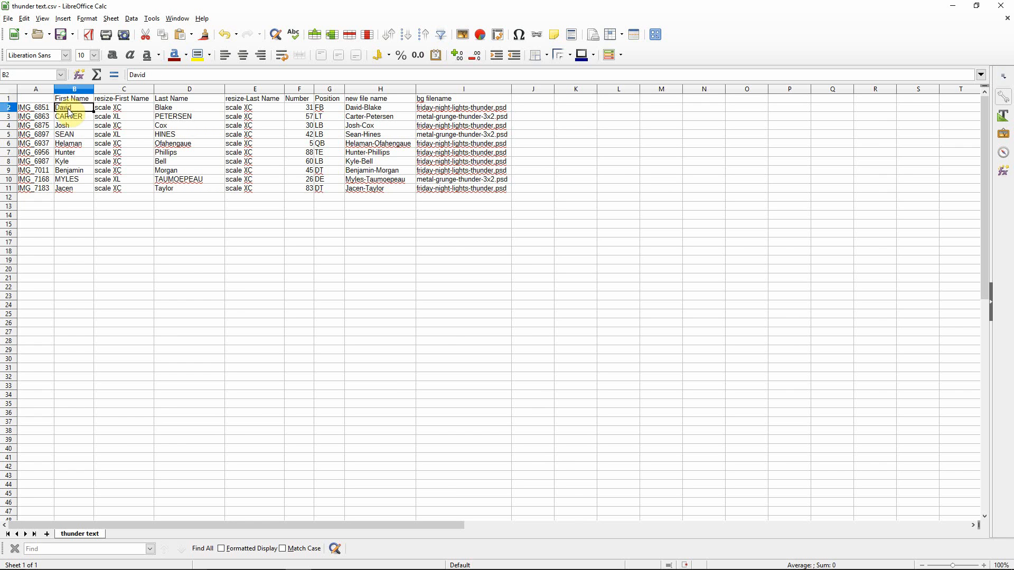
mouse_move(179, 101)
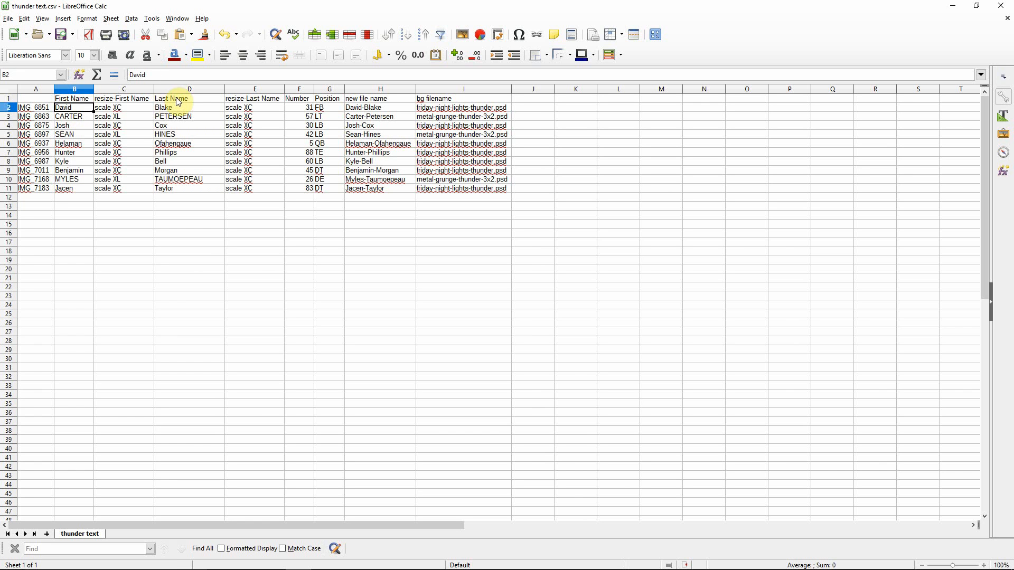
click(190, 99)
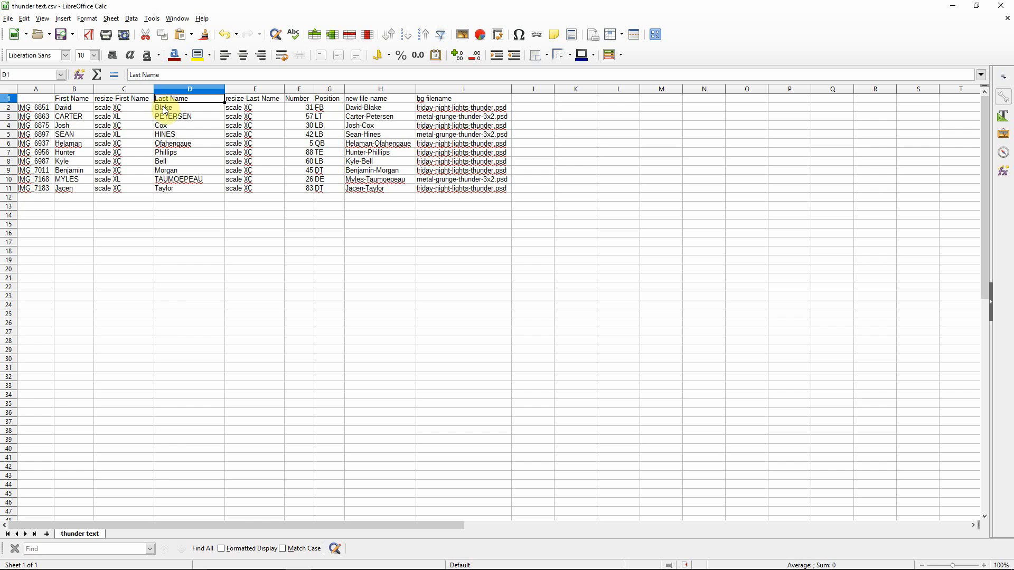
click(189, 107)
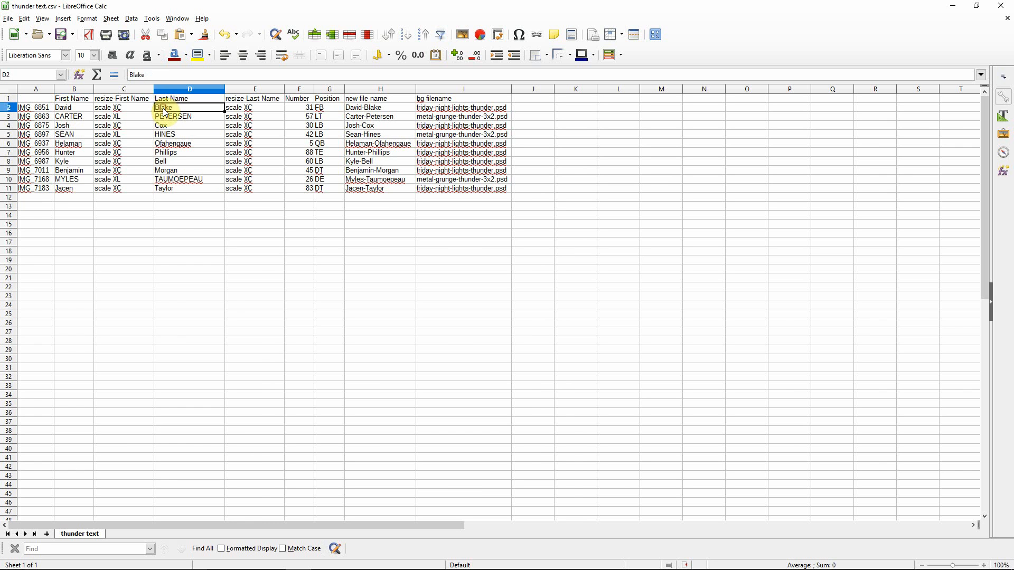
click(298, 107)
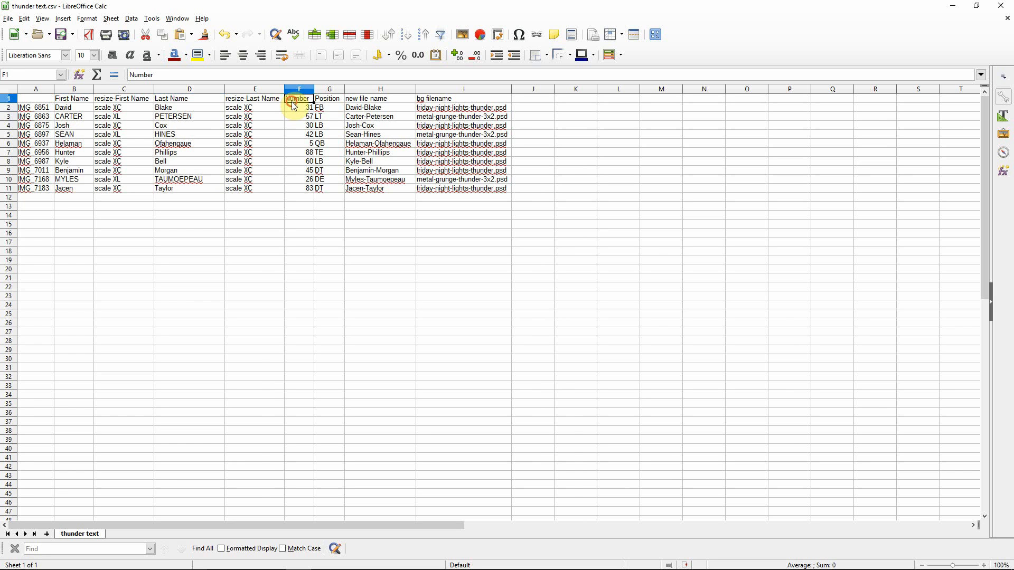
click(329, 107)
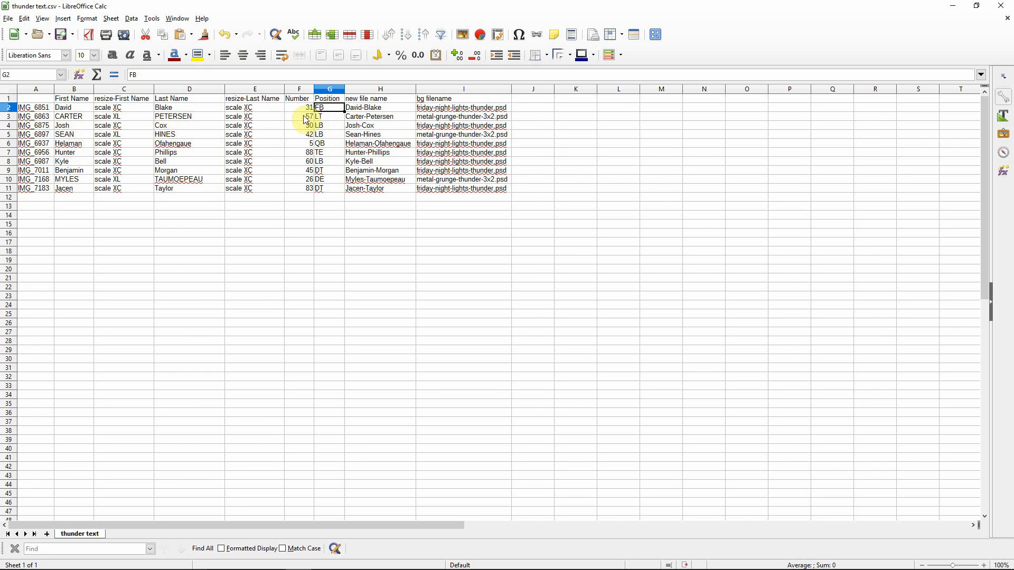
mouse_move(130, 115)
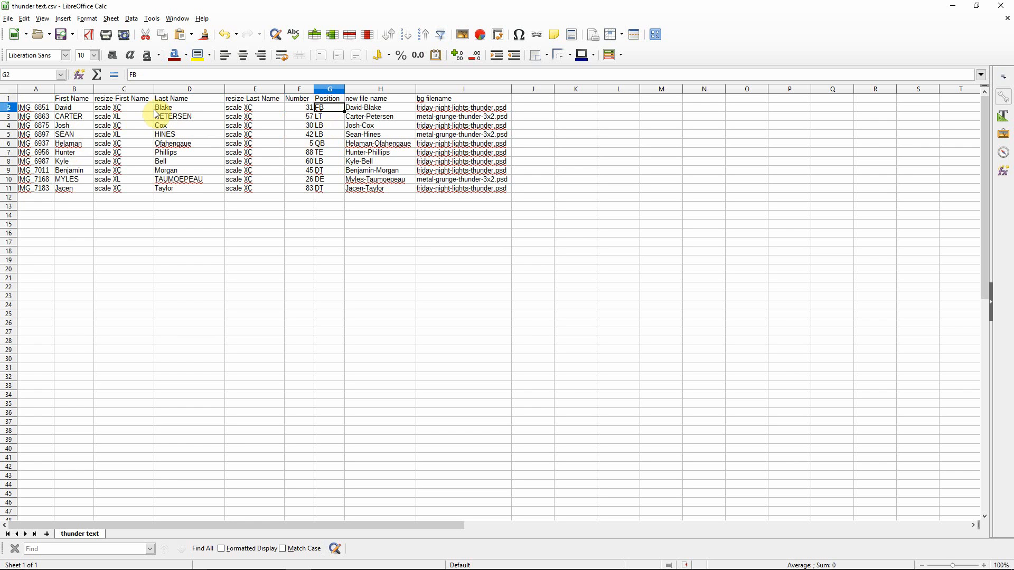
mouse_move(123, 113)
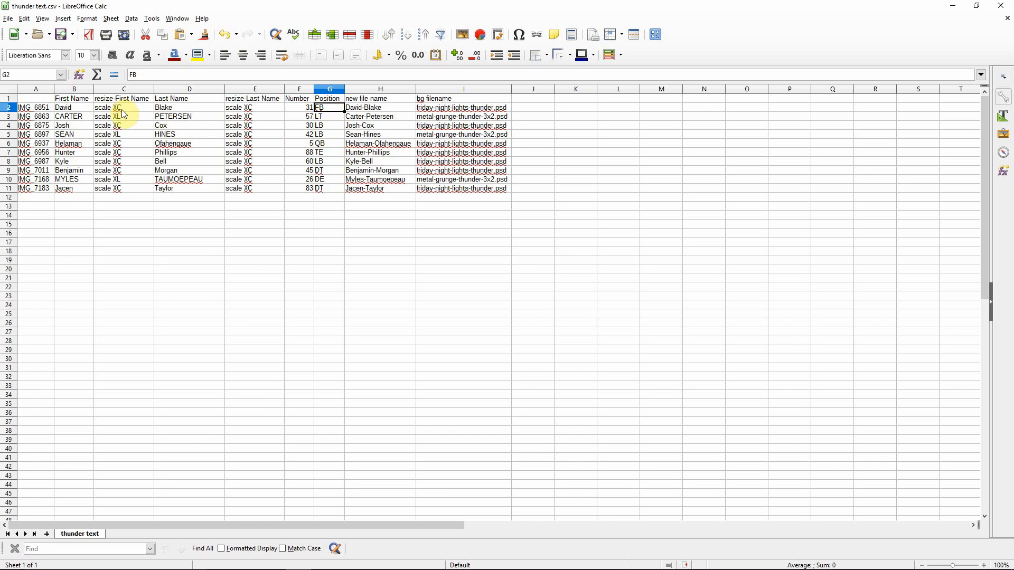
click(123, 98)
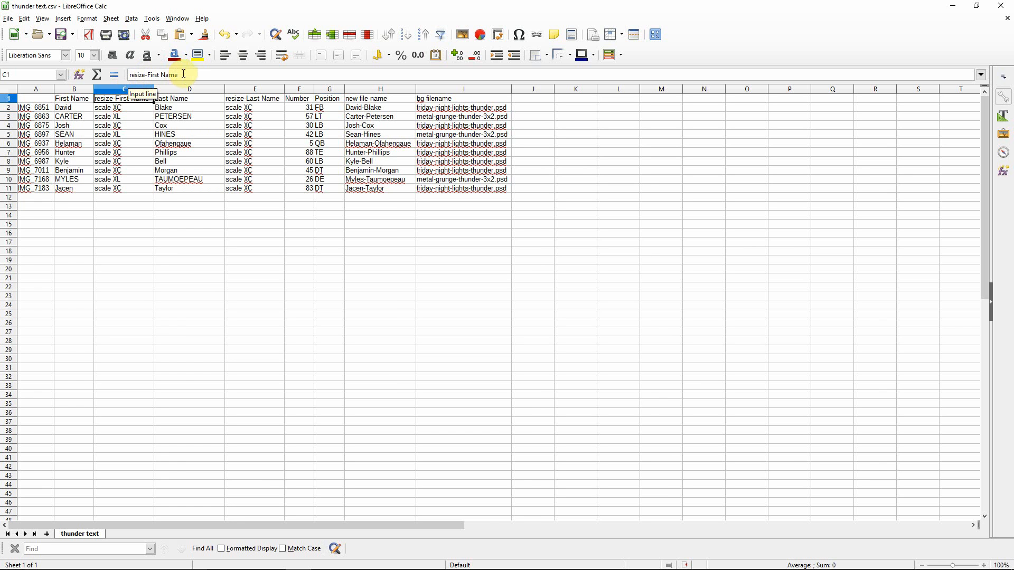
click(123, 107)
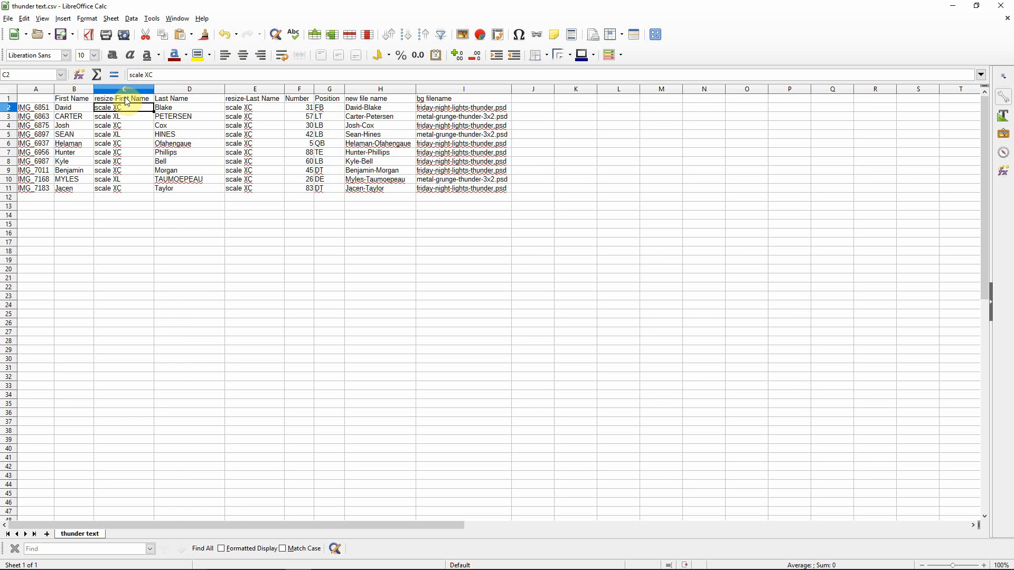
click(124, 98)
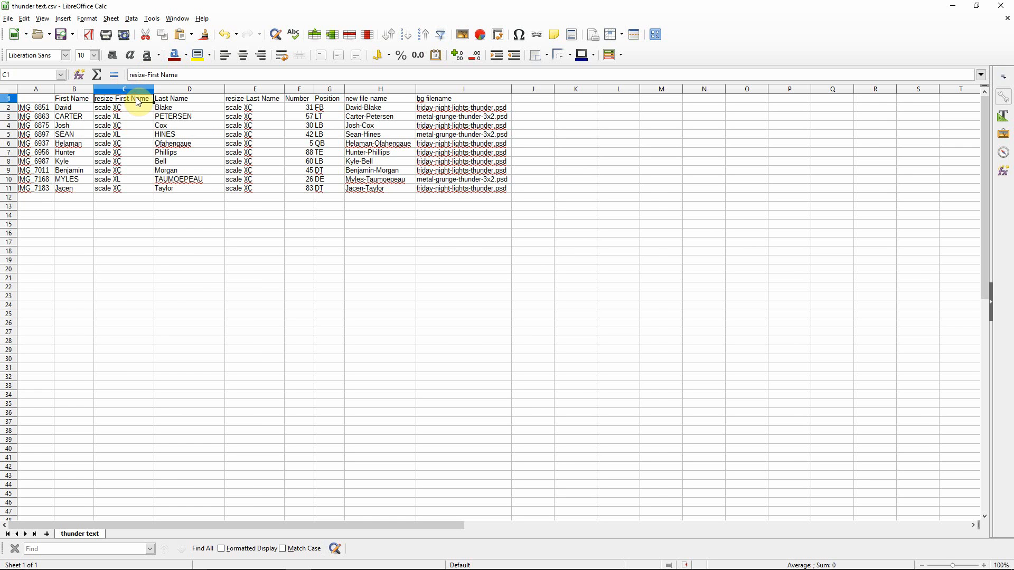
click(124, 107)
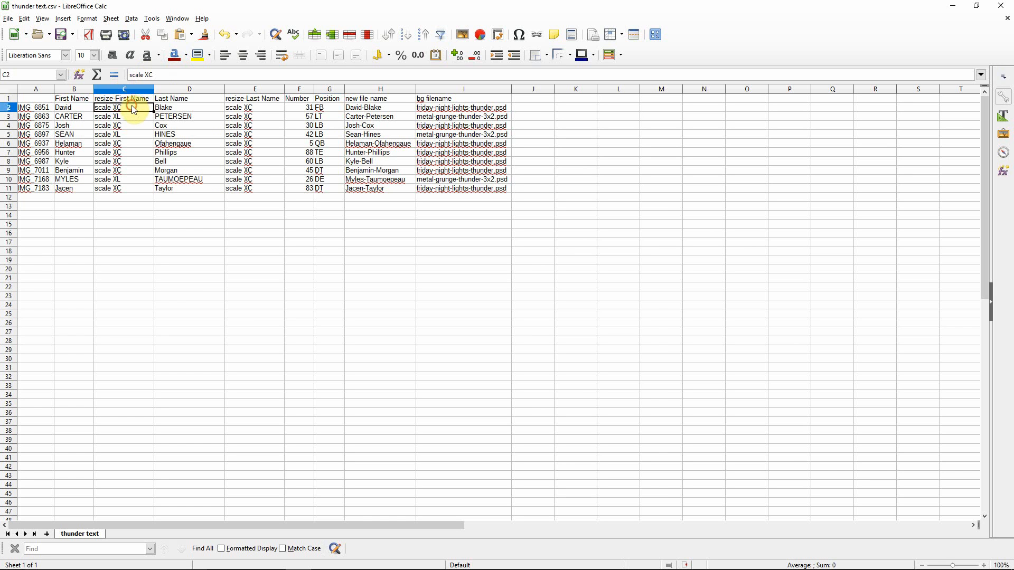
click(123, 99)
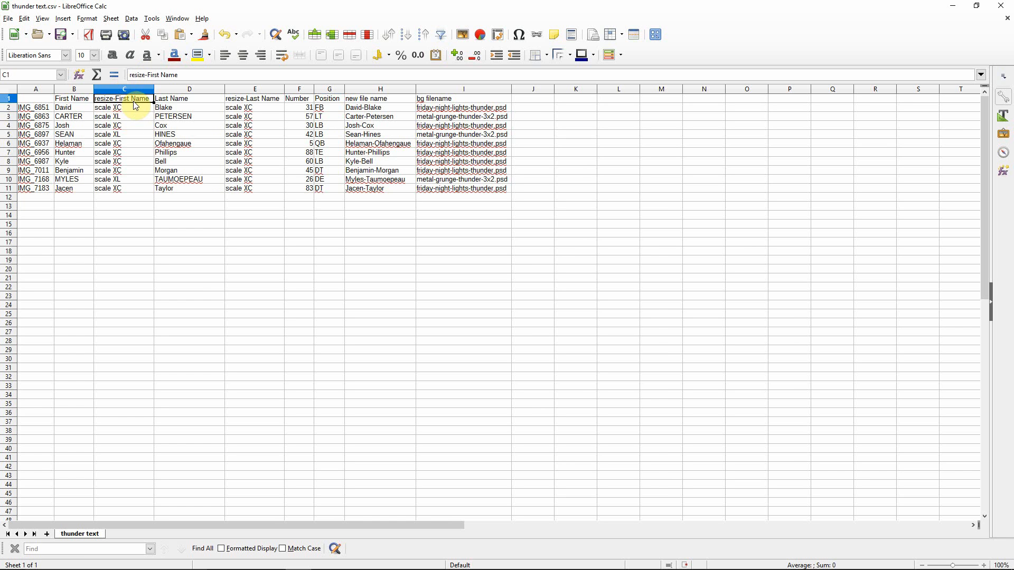
click(123, 107)
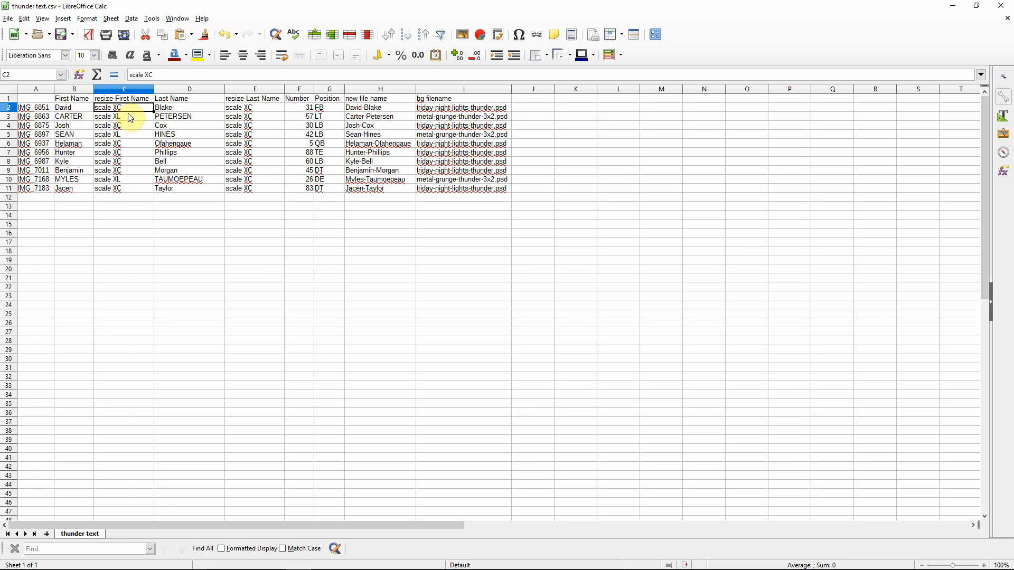
click(125, 116)
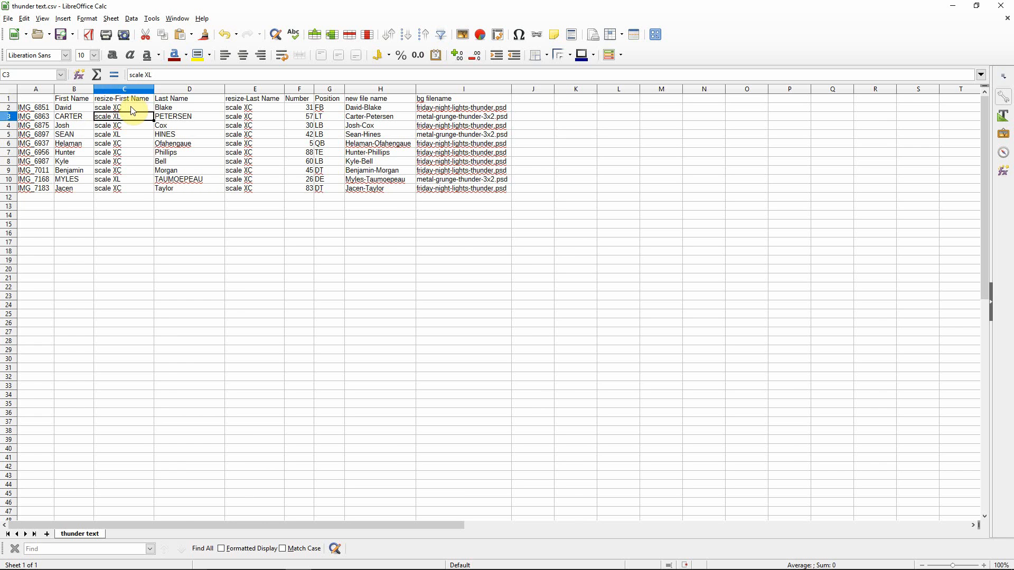
click(124, 108)
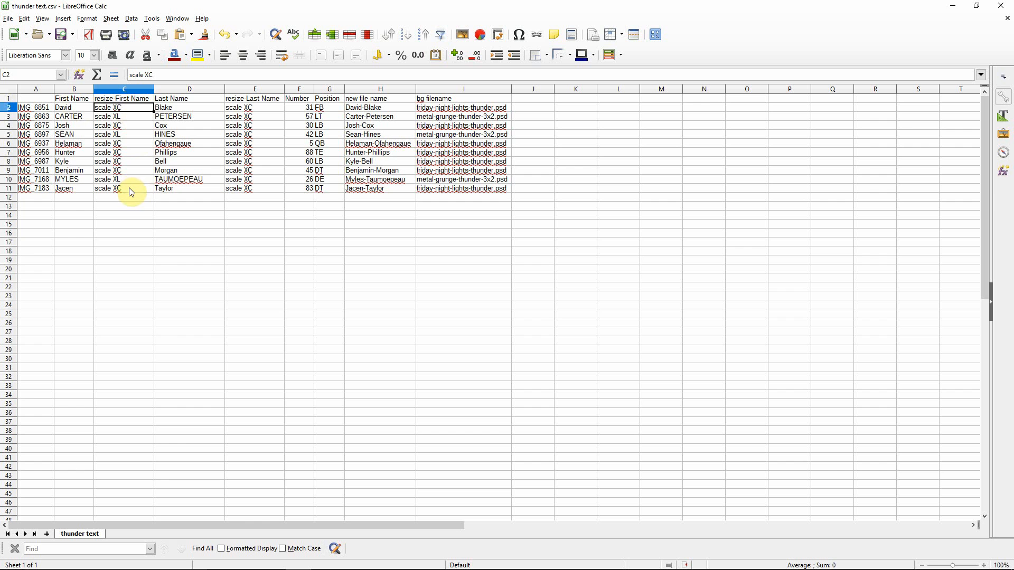
click(123, 188)
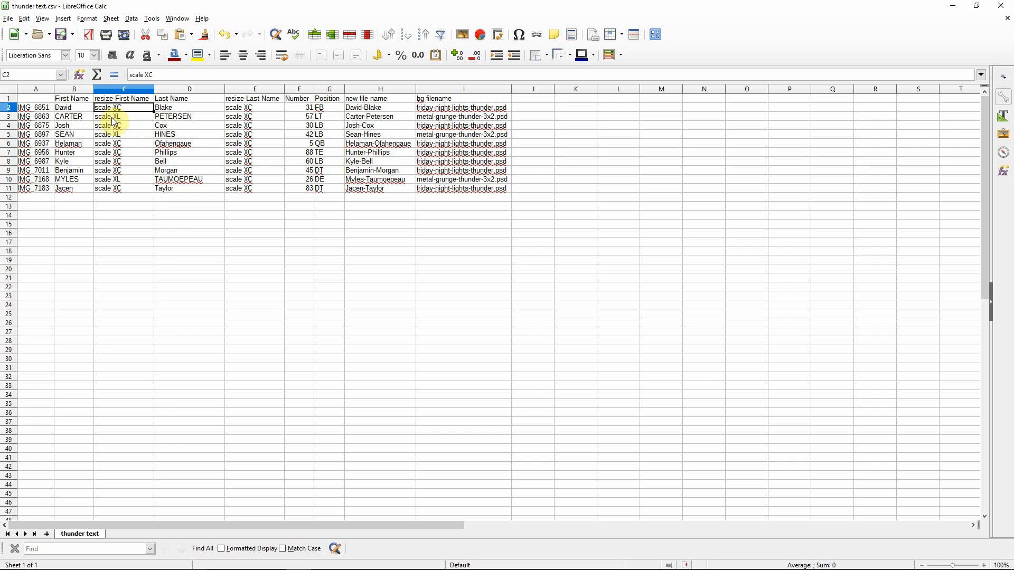
drag(108, 108, 107, 126)
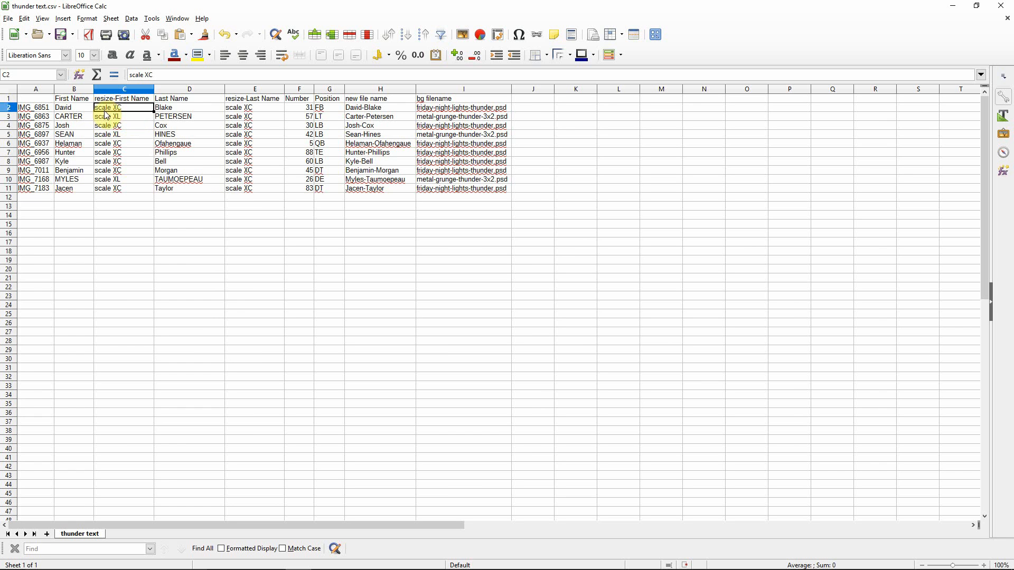
click(123, 116)
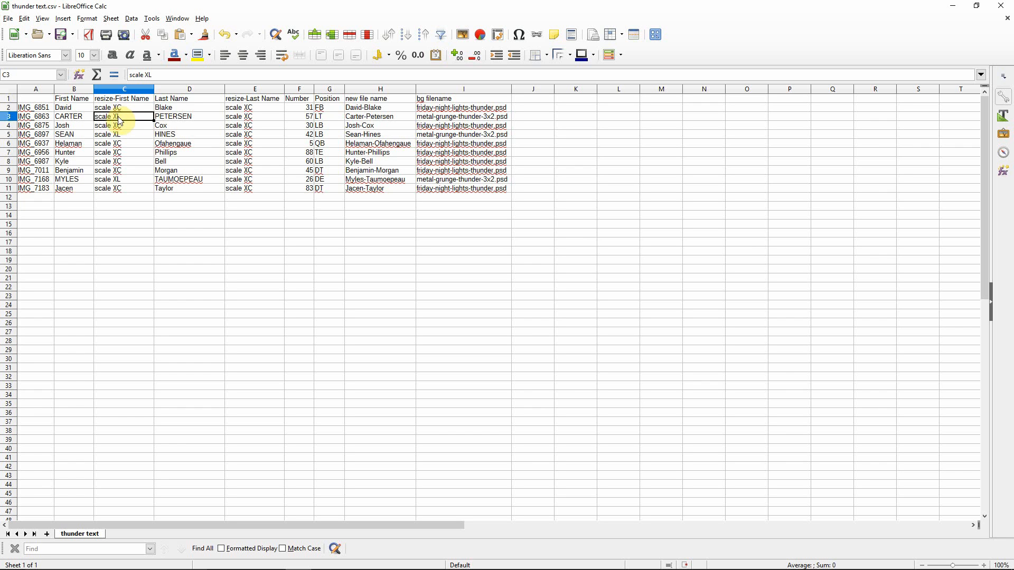
click(124, 108)
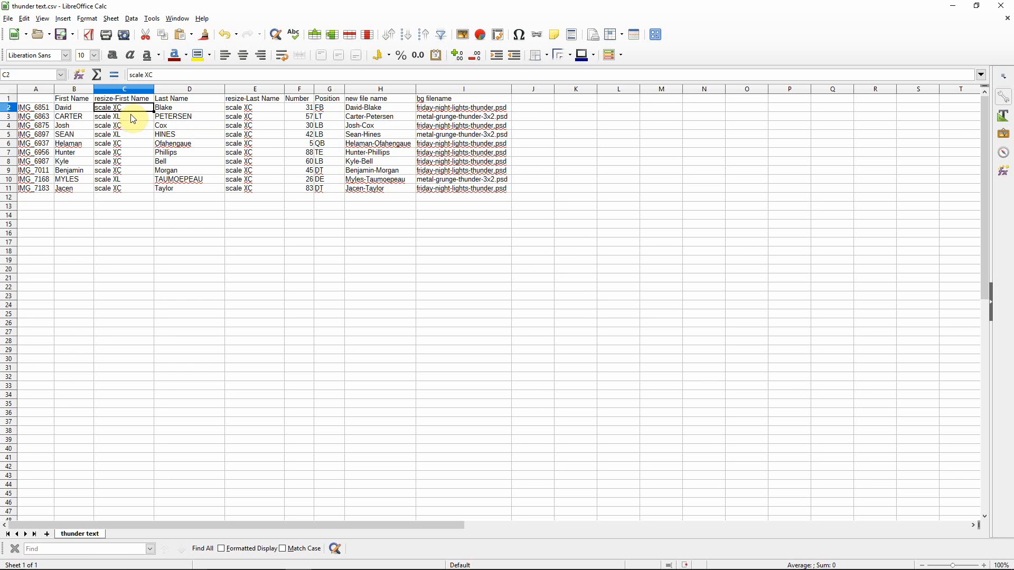
click(124, 116)
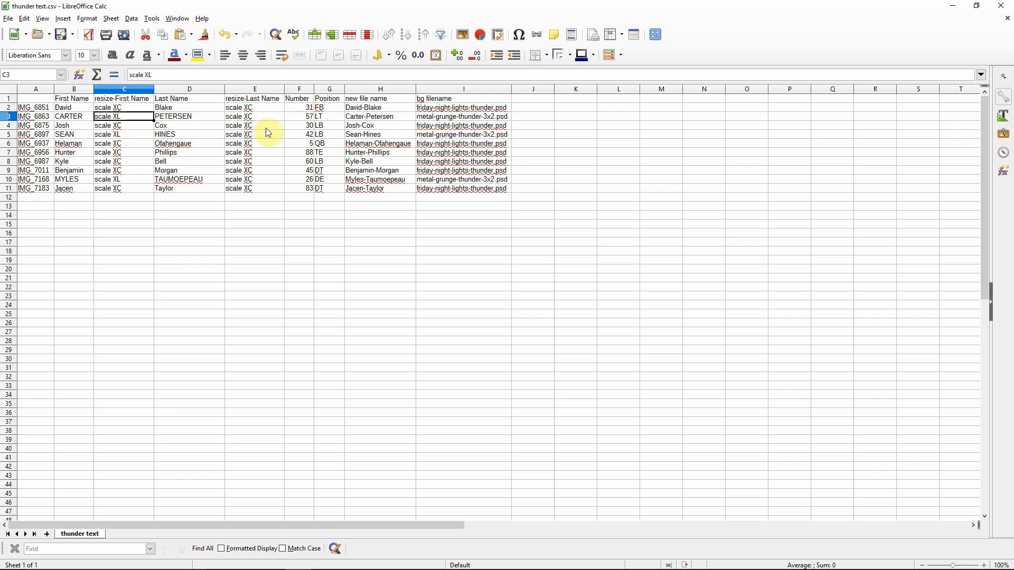
click(124, 107)
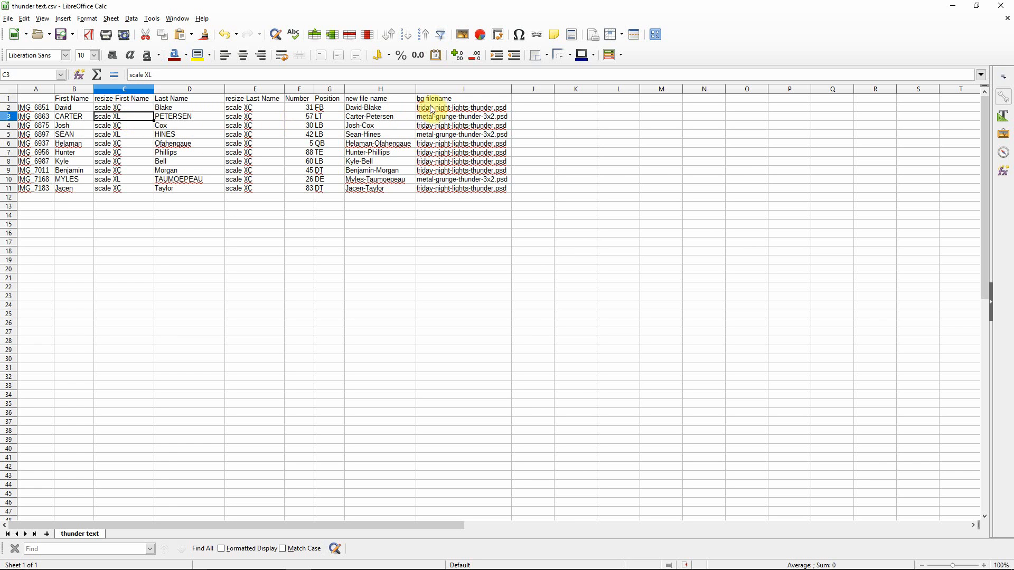
Step: Return to the Chroma Key Lab 2 dialog with CSV loaded and friday-night-lights-thunder background
click(462, 117)
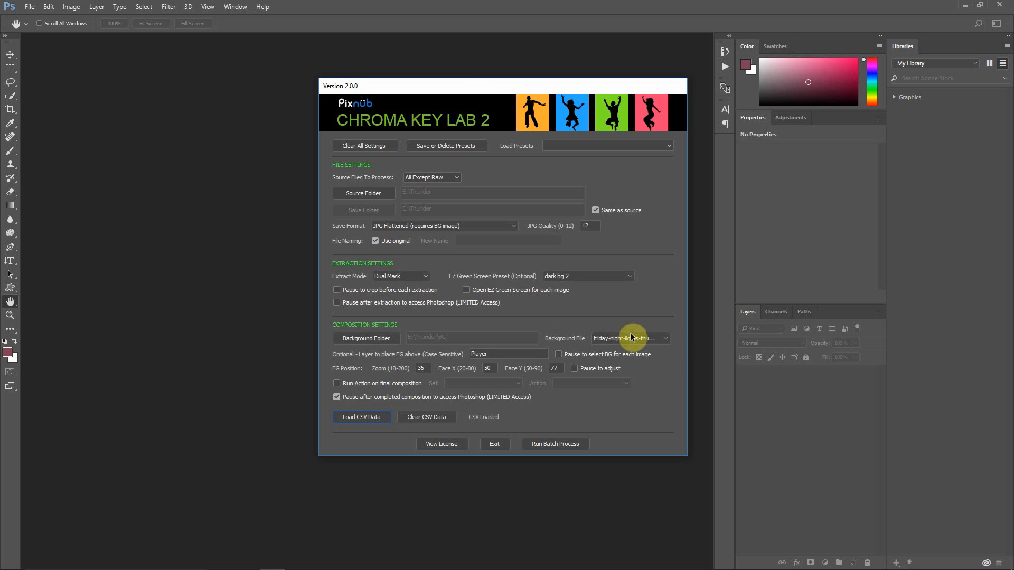
Step: Check the Background File list, keeping friday-night-lights-thunder selected
click(665, 338)
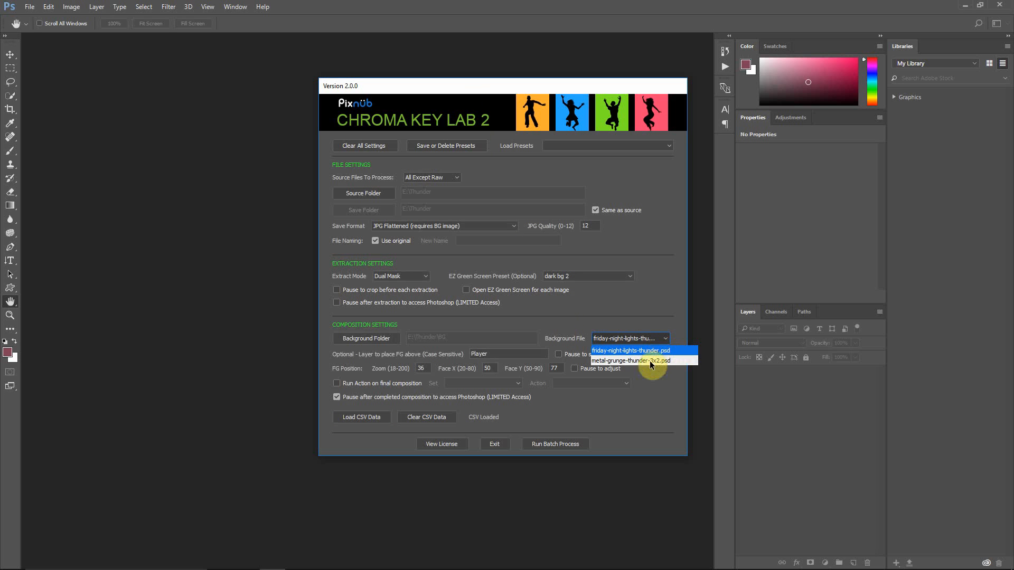
click(632, 351)
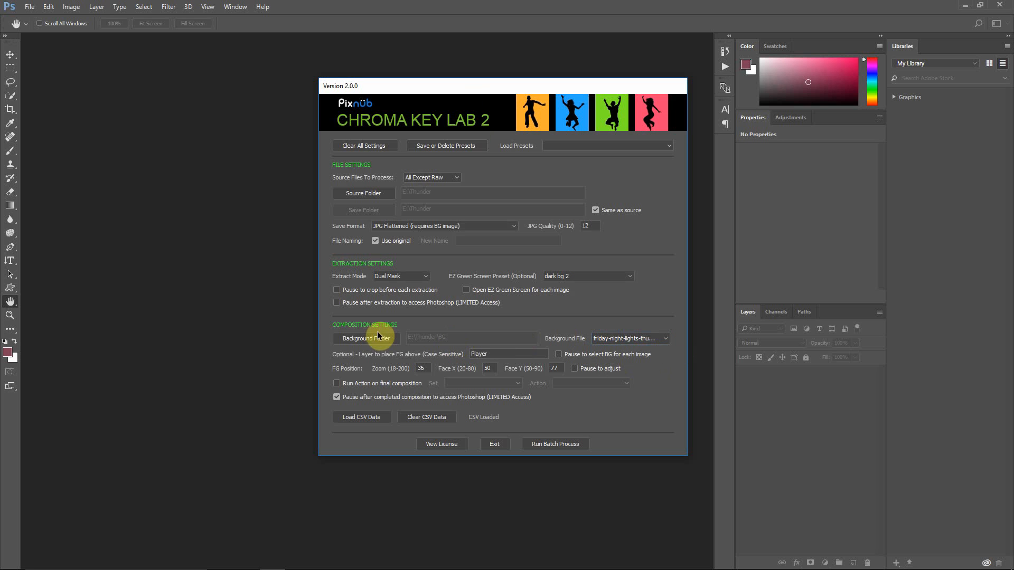
mouse_move(486, 338)
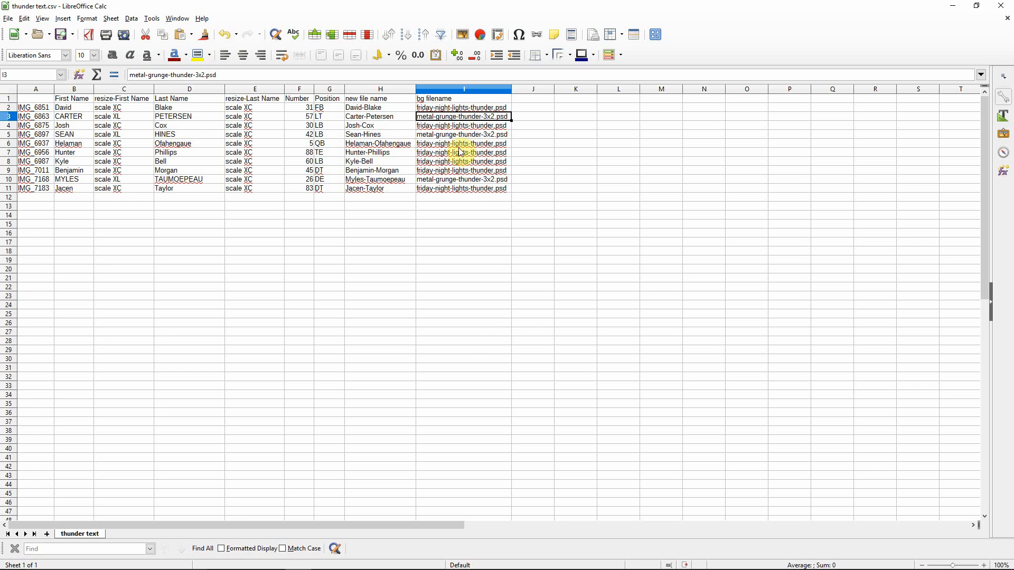
key(alt+tab)
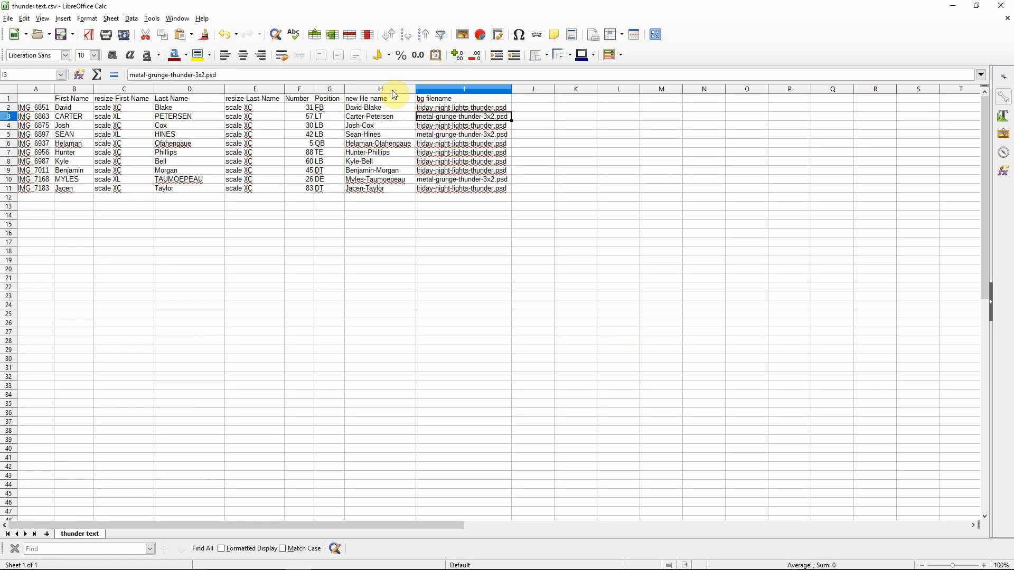
click(380, 89)
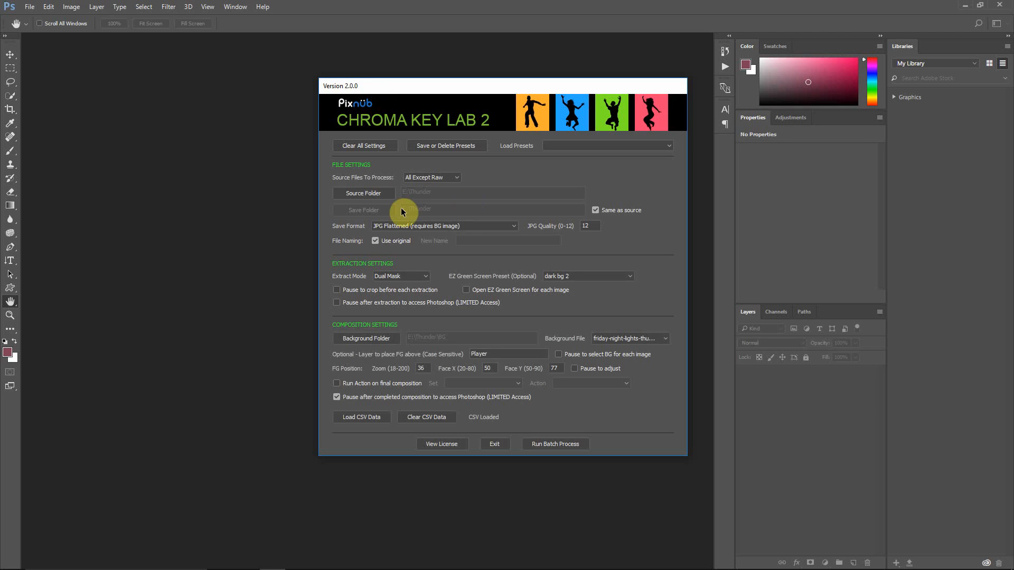
mouse_move(565, 252)
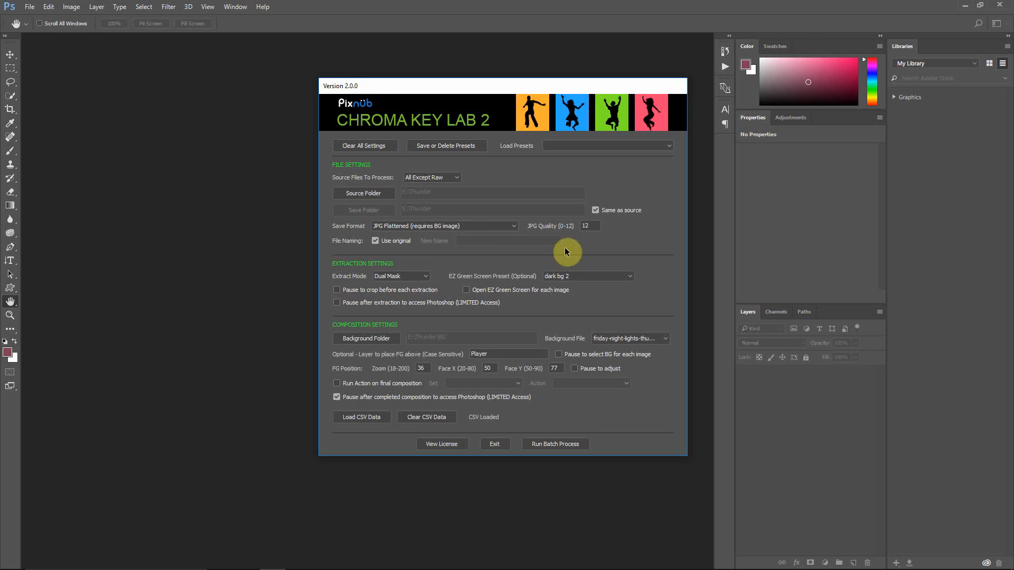
mouse_move(392, 231)
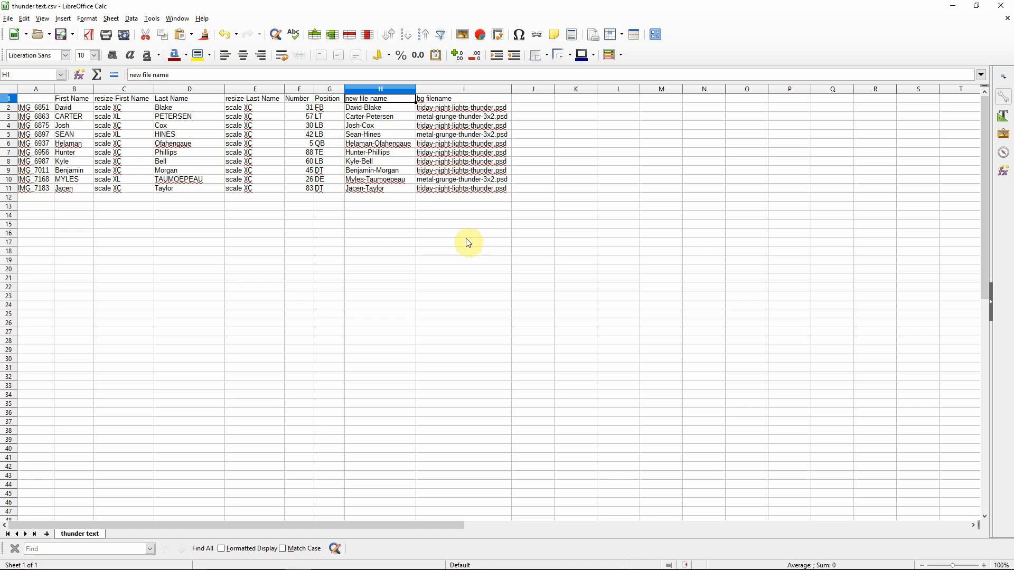
click(380, 116)
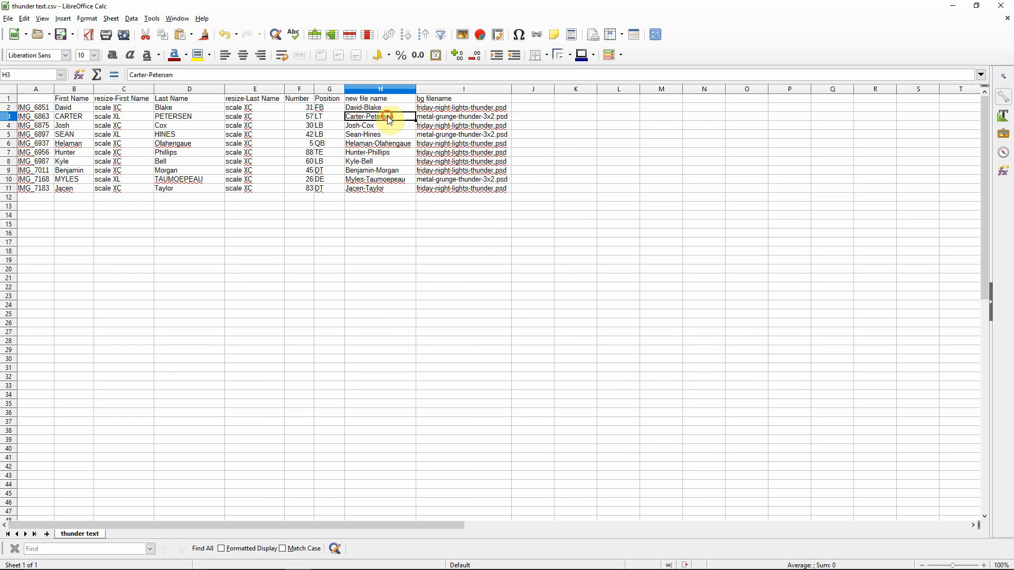
click(379, 134)
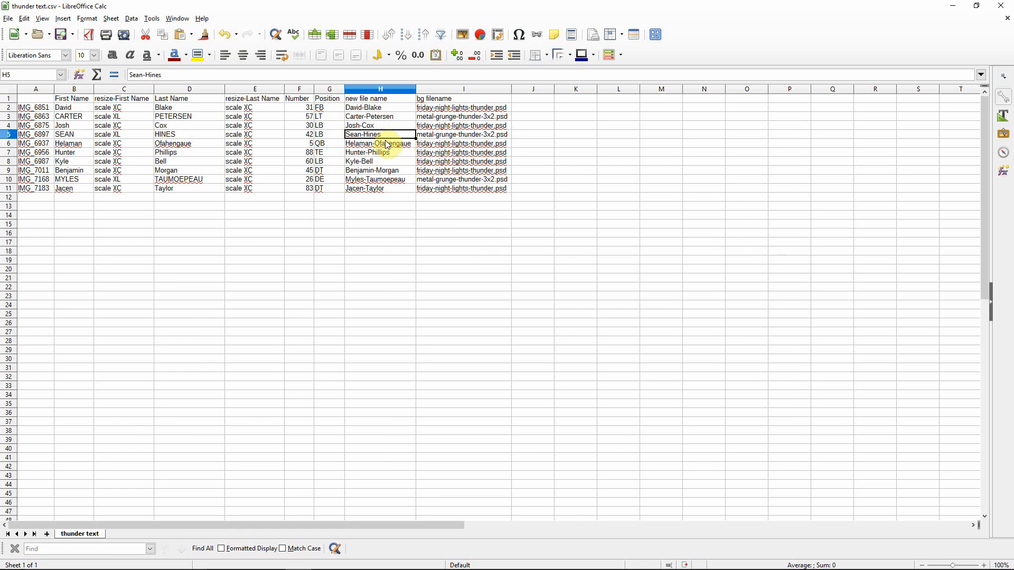
click(380, 152)
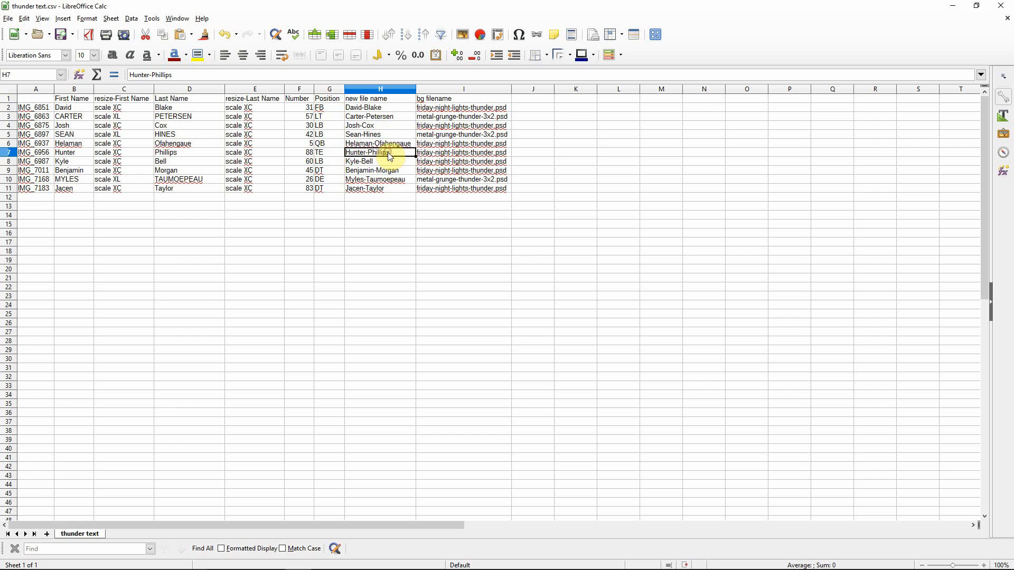
click(380, 188)
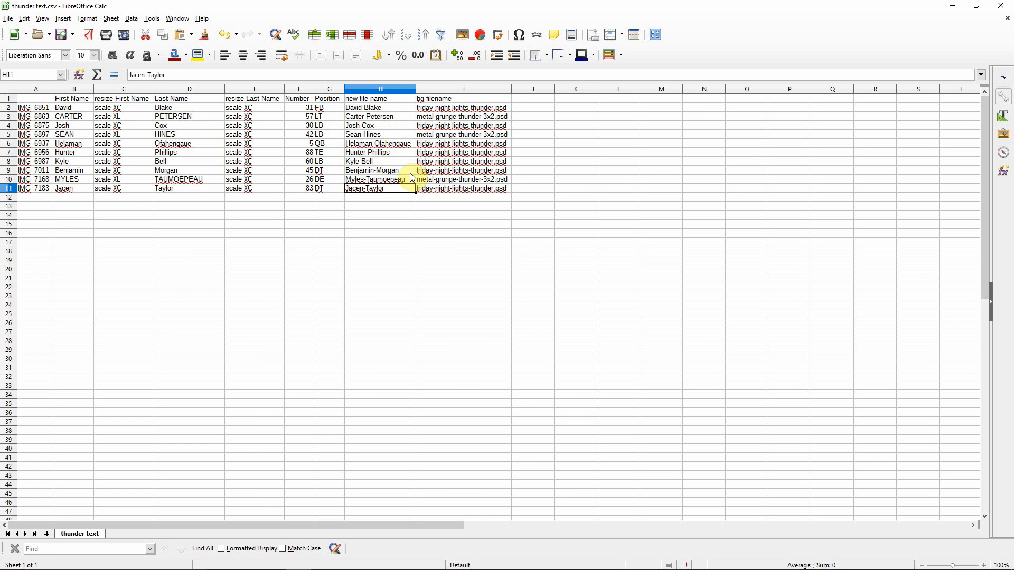
mouse_move(532, 102)
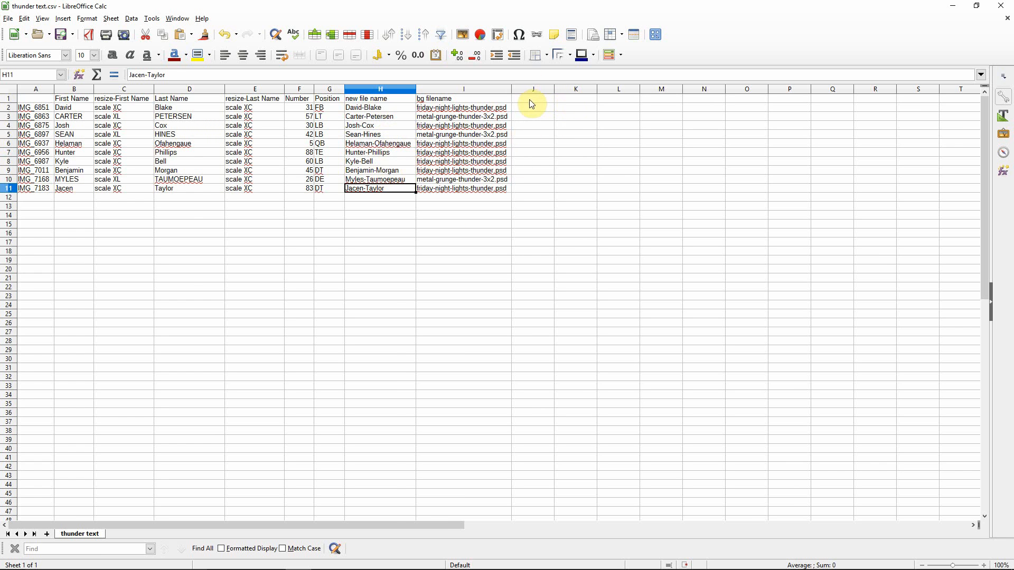
mouse_move(655, 91)
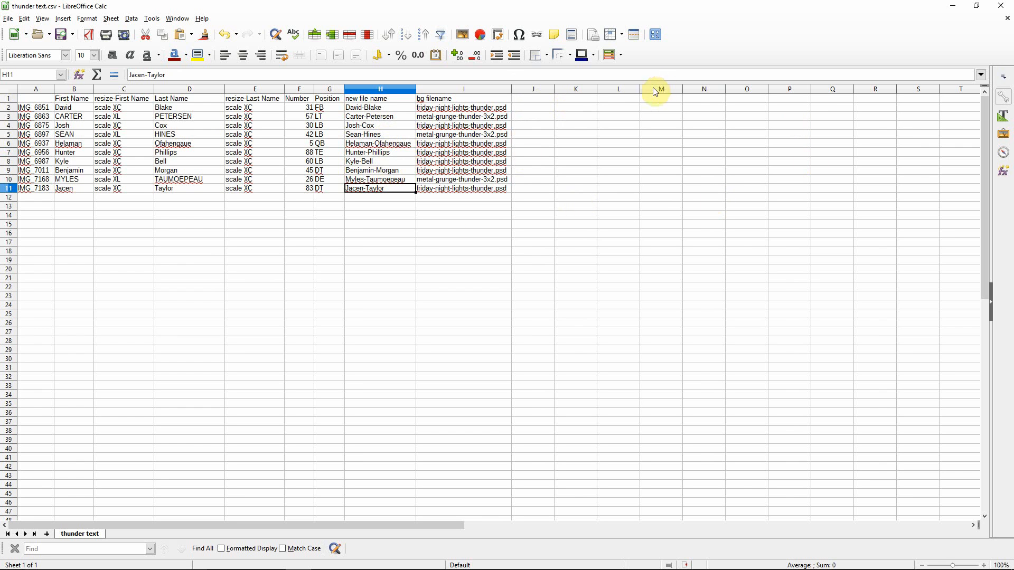
mouse_move(547, 105)
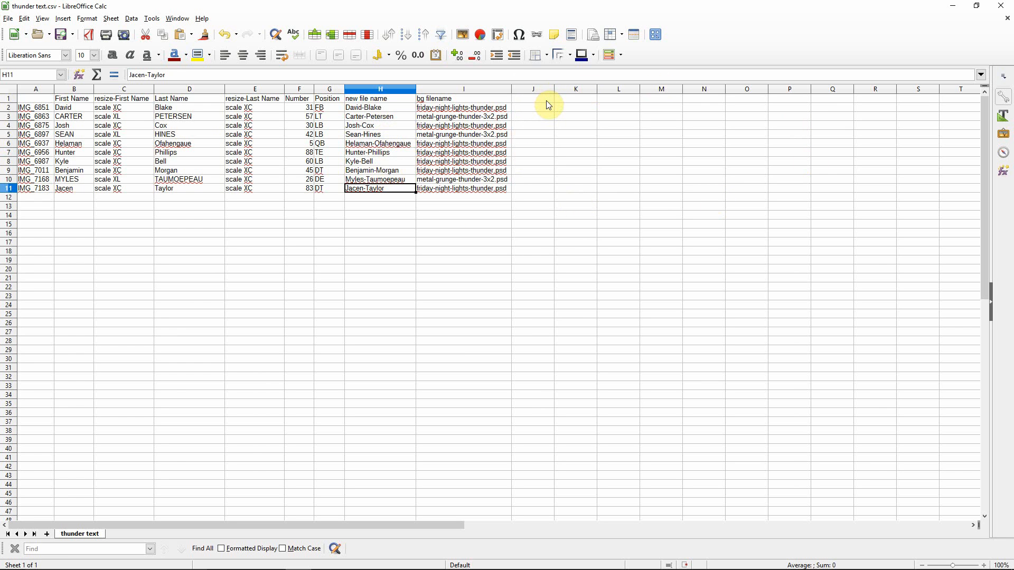
mouse_move(539, 150)
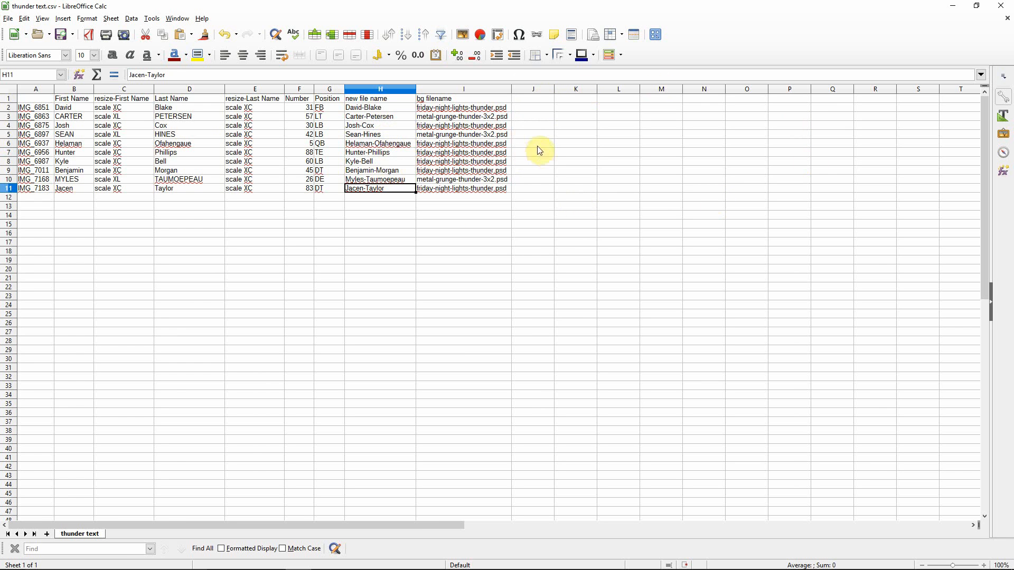
mouse_move(549, 107)
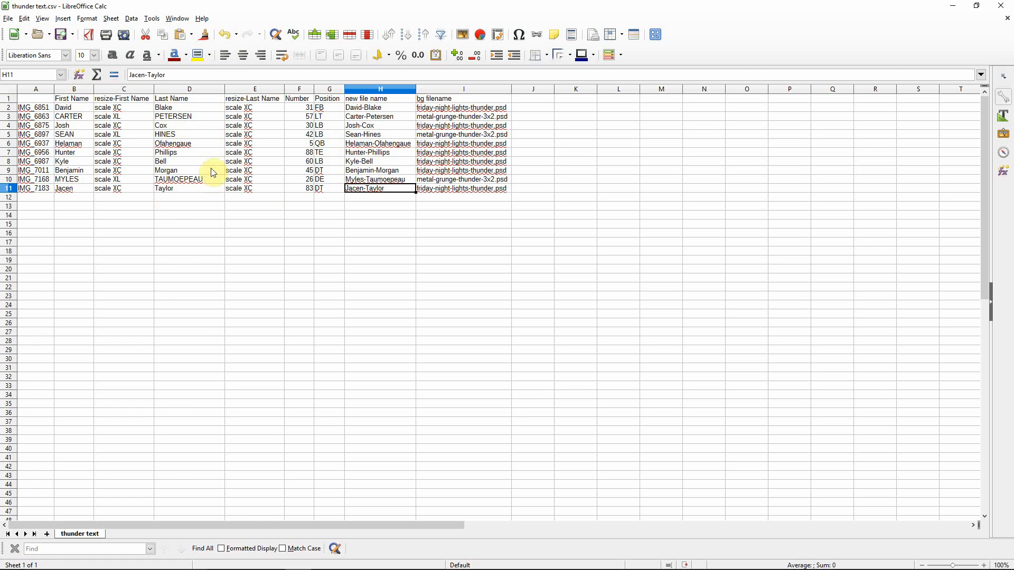
key(Alt+Tab)
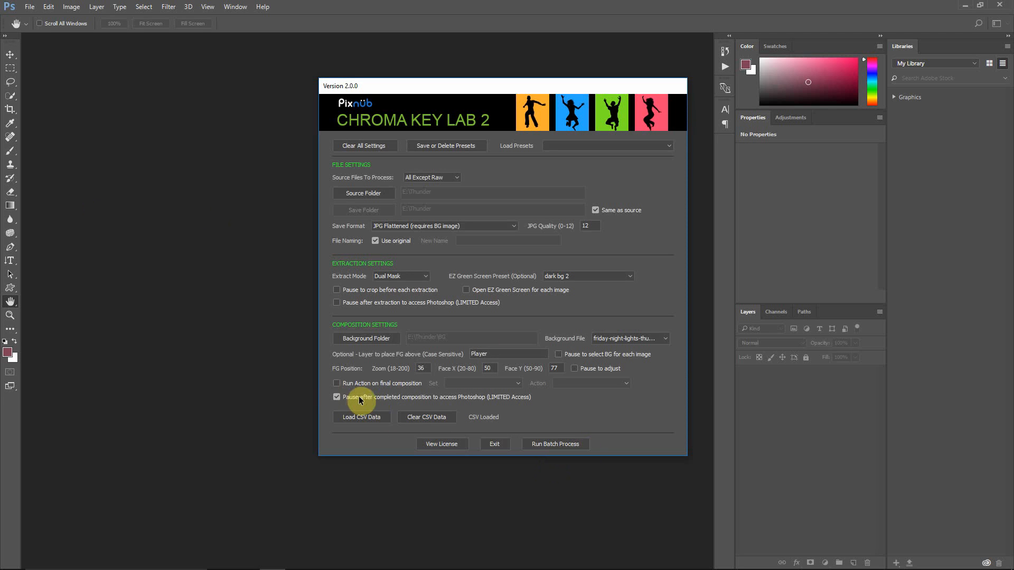
mouse_move(390, 401)
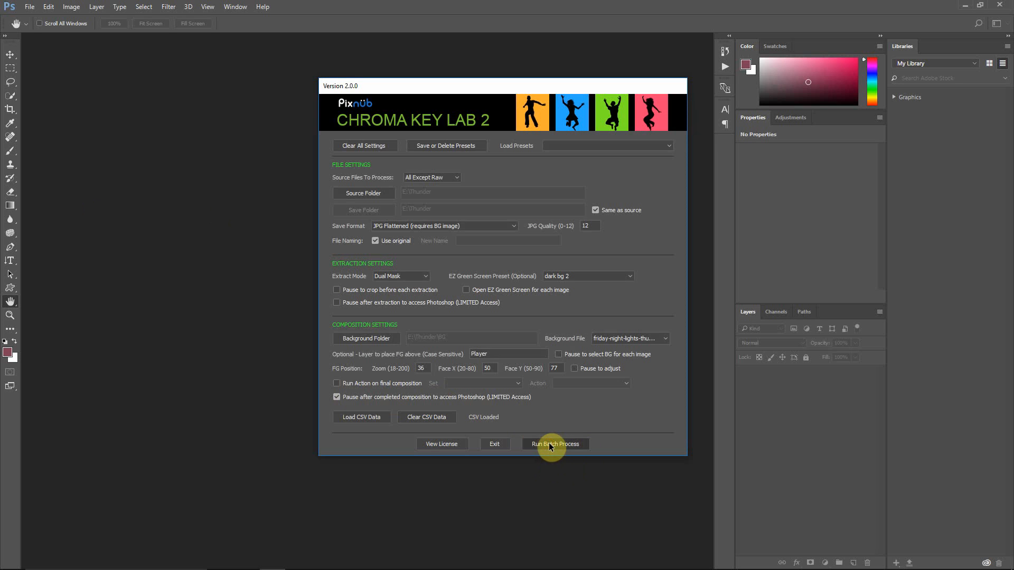
click(554, 445)
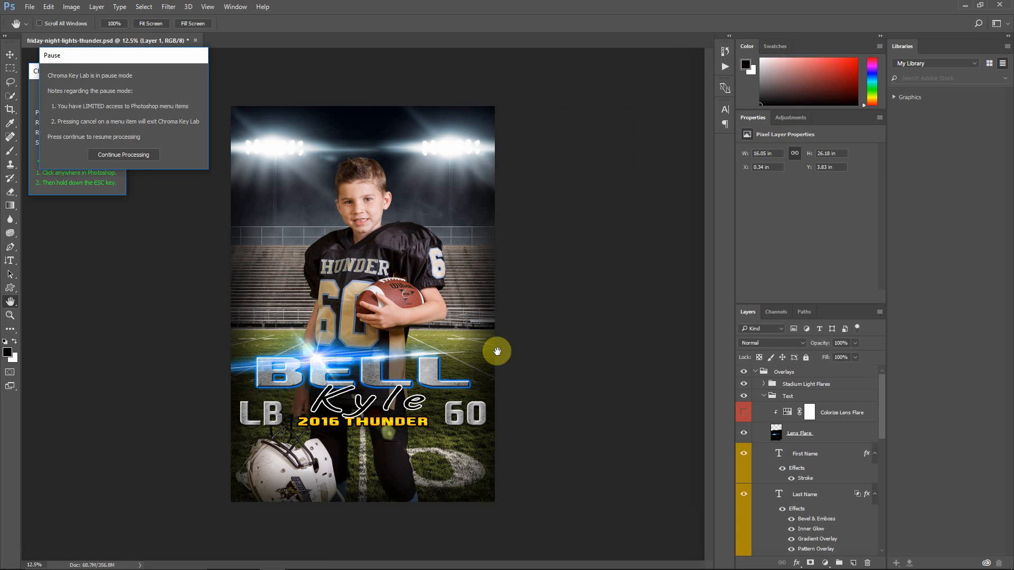
mouse_move(245, 167)
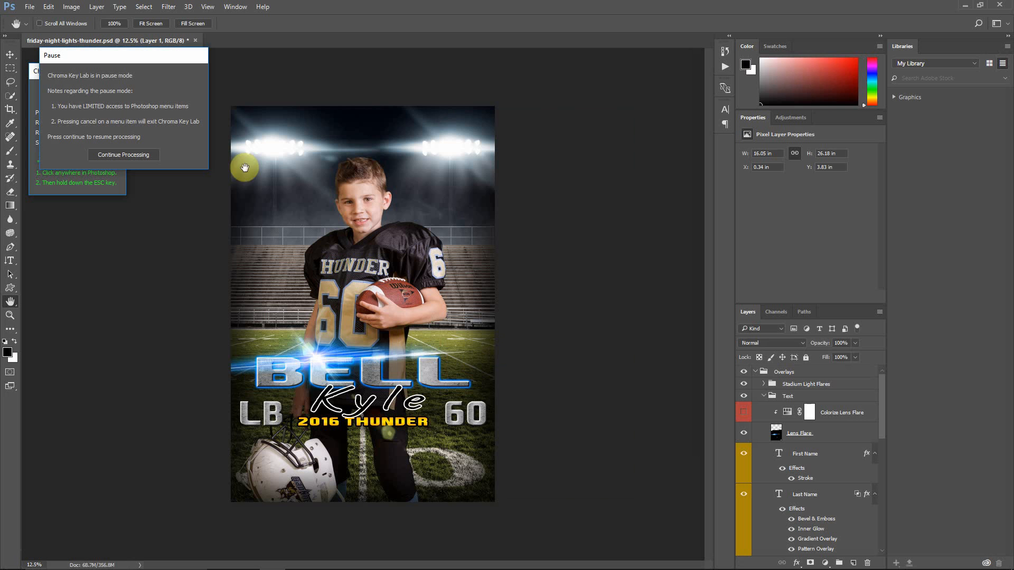
mouse_move(259, 417)
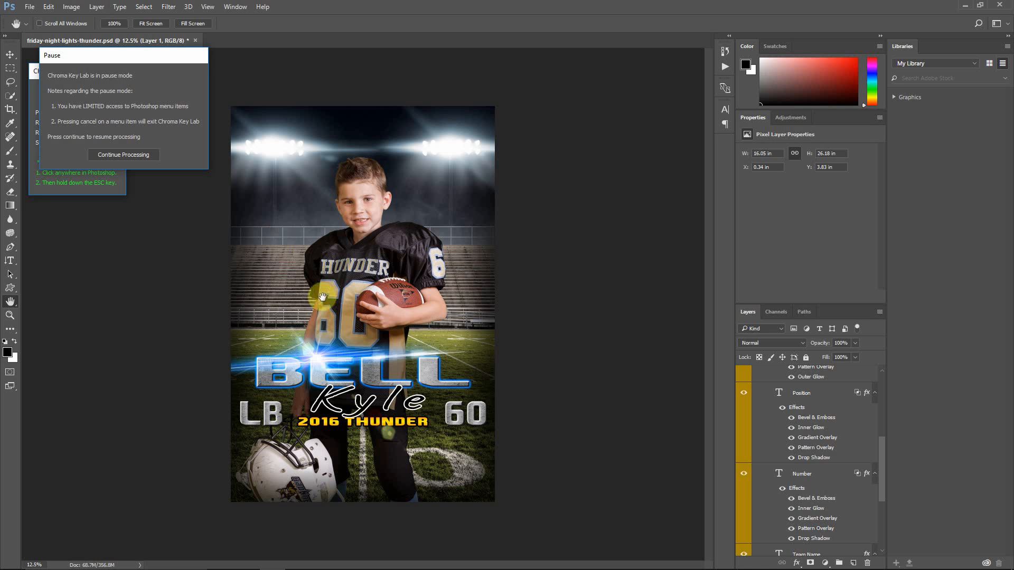
mouse_move(340, 371)
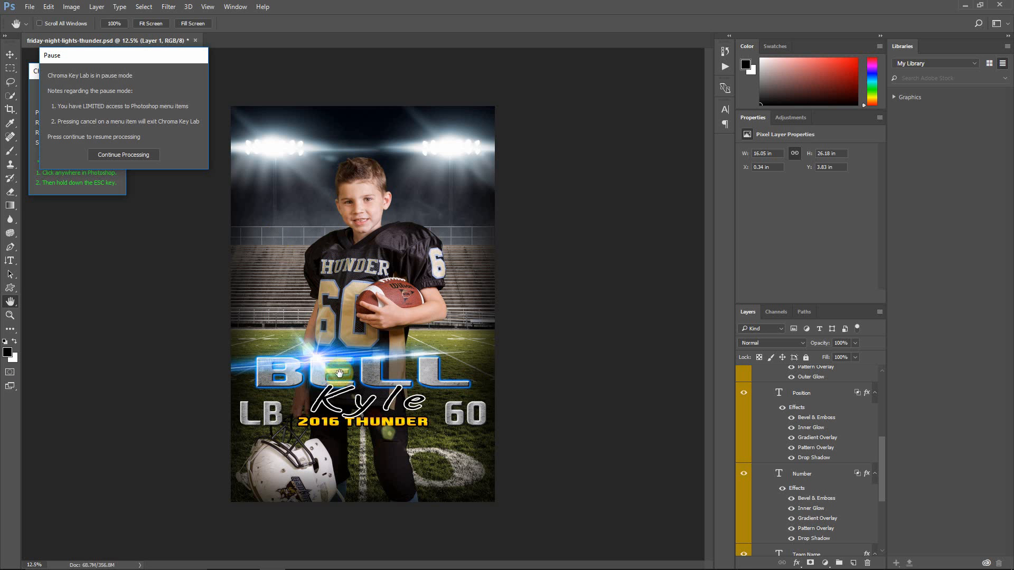
mouse_move(261, 371)
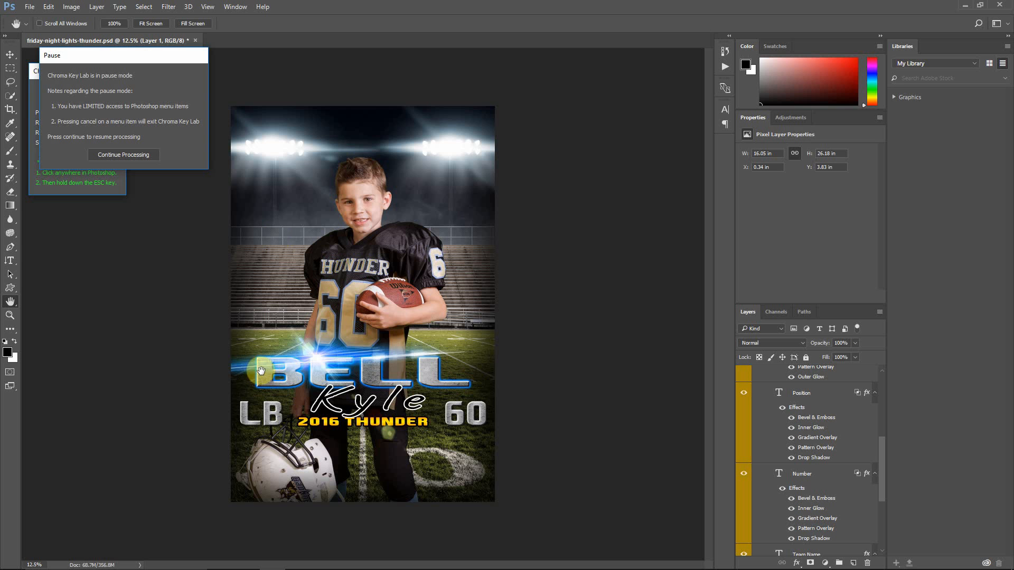
mouse_move(349, 380)
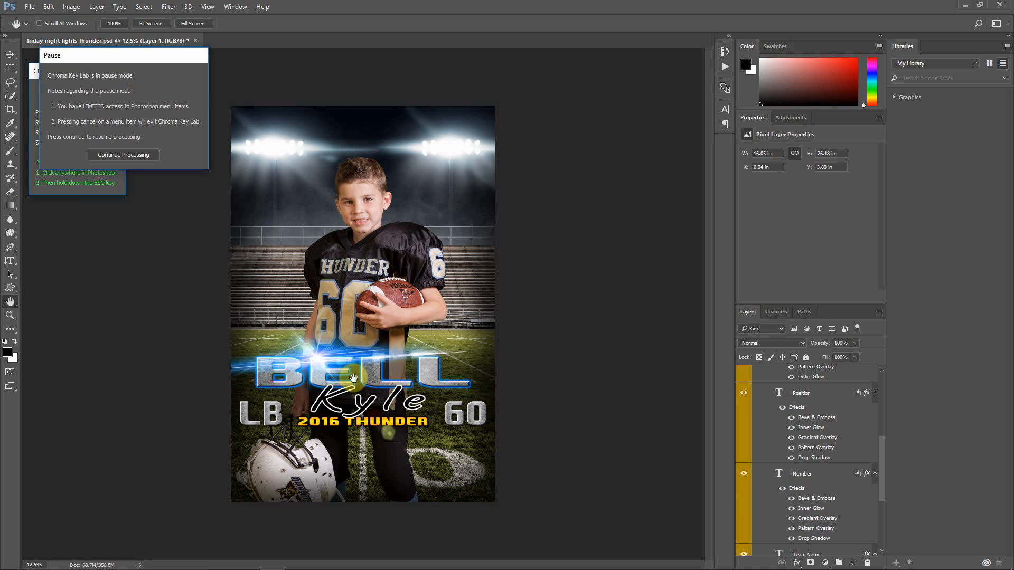
mouse_move(470, 386)
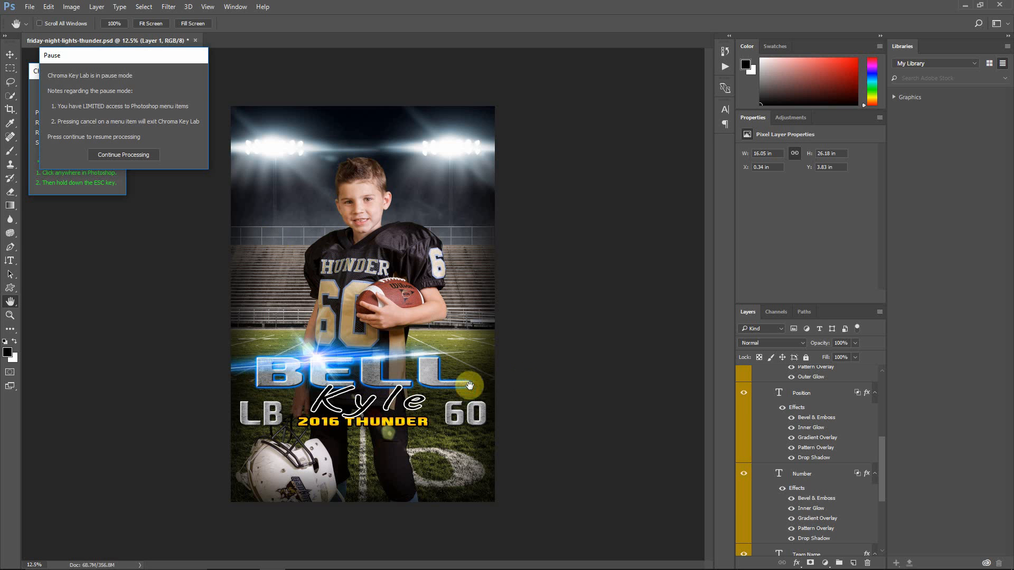
mouse_move(110, 171)
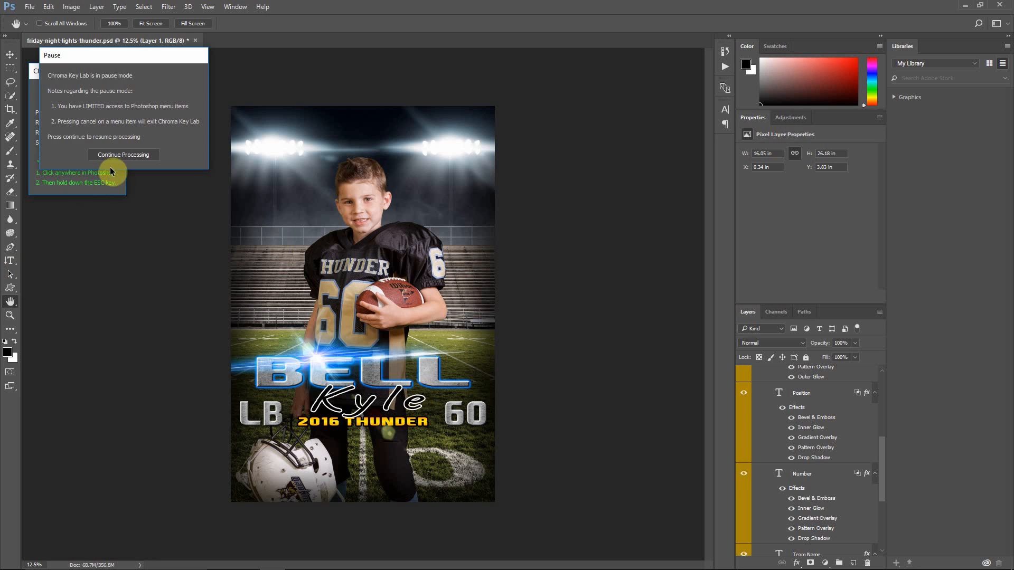
click(123, 154)
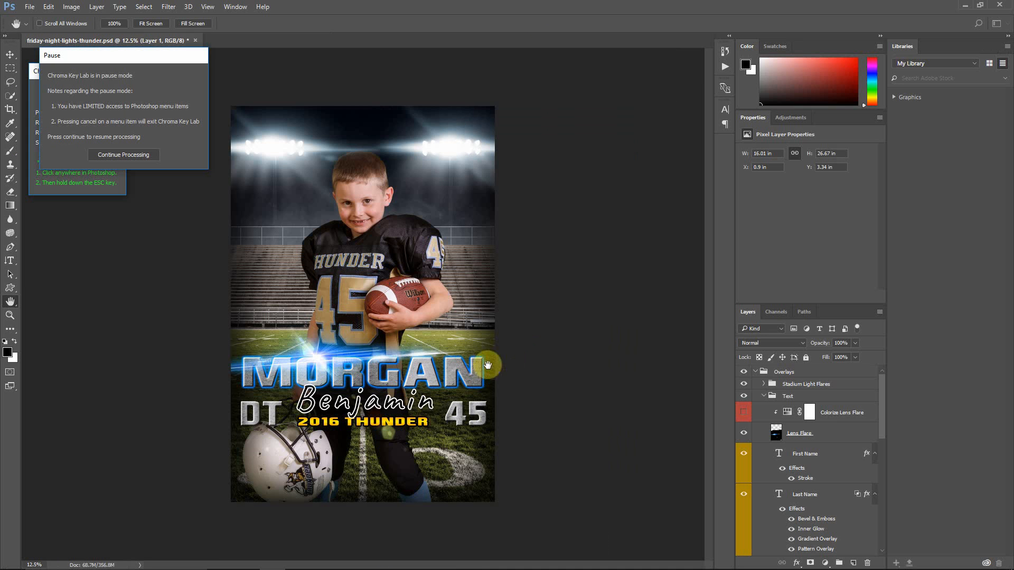
mouse_move(424, 380)
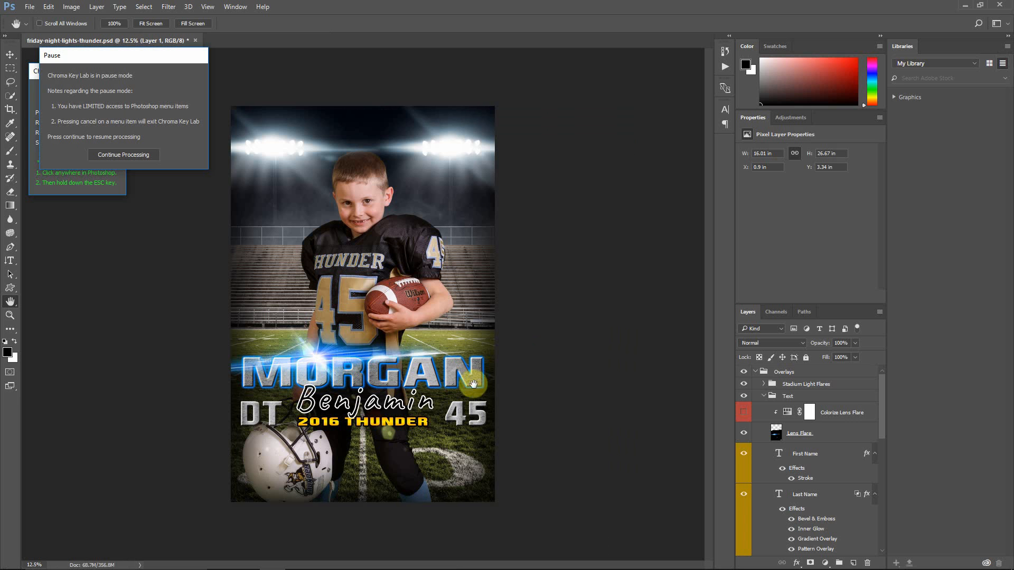
mouse_move(433, 415)
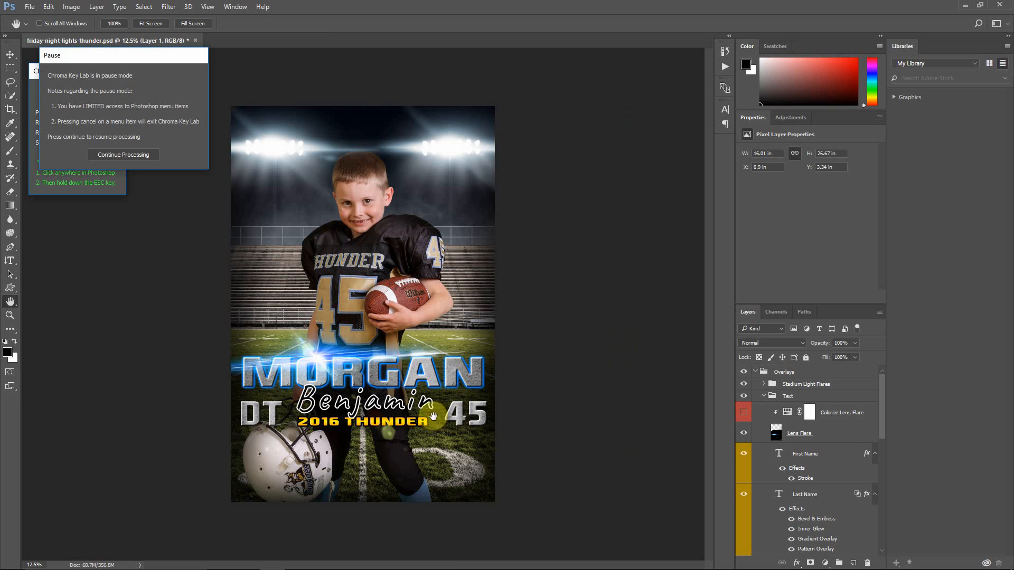
mouse_move(284, 262)
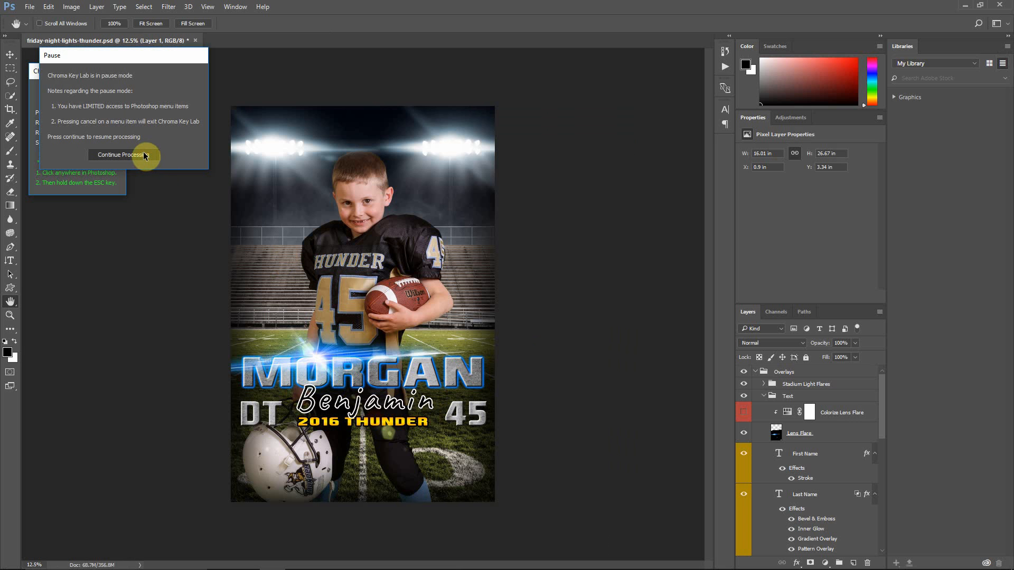
click(118, 155)
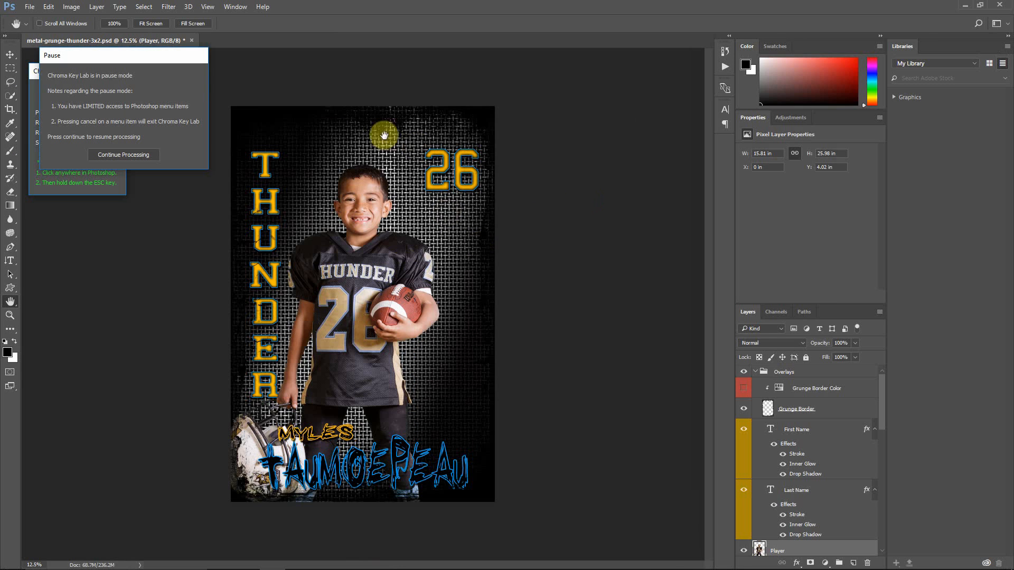
mouse_move(418, 375)
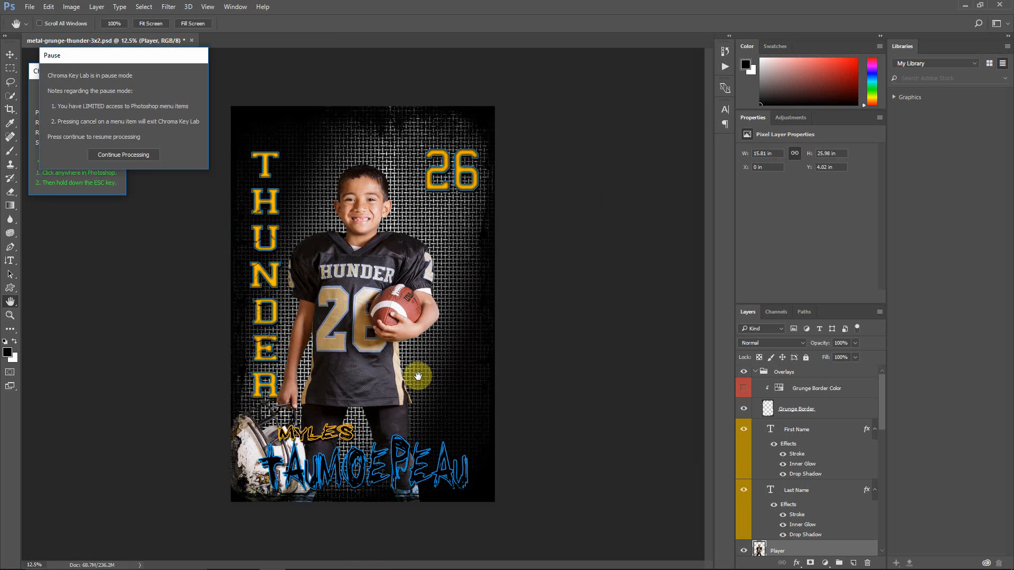
scroll(down, 3)
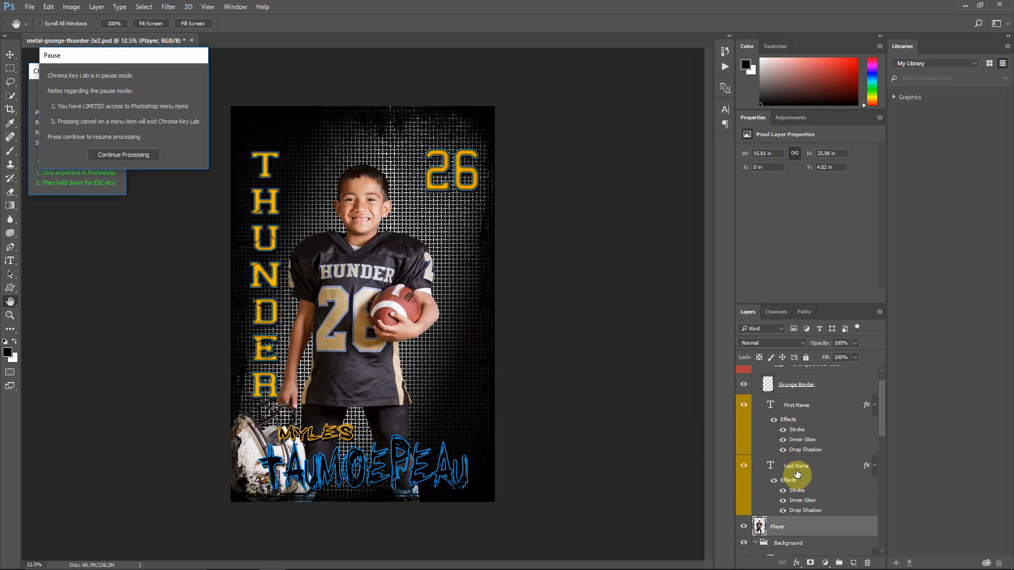
mouse_move(762, 449)
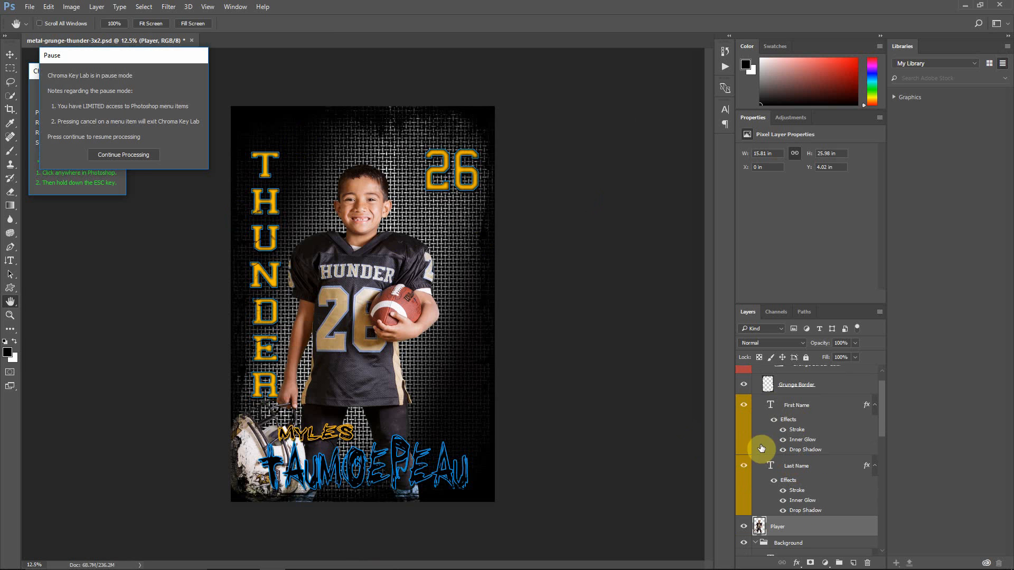
mouse_move(787, 403)
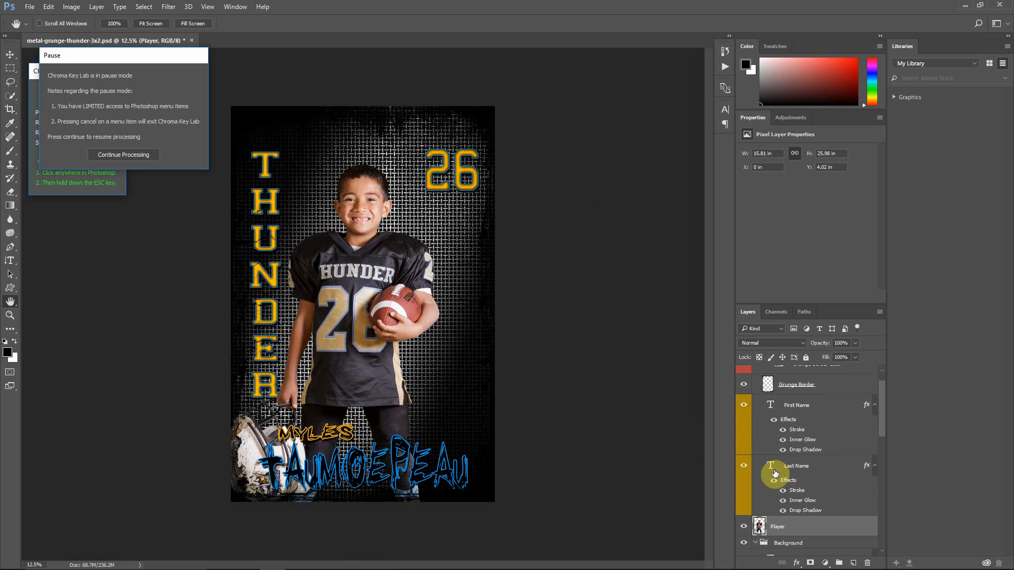
scroll(down, 3)
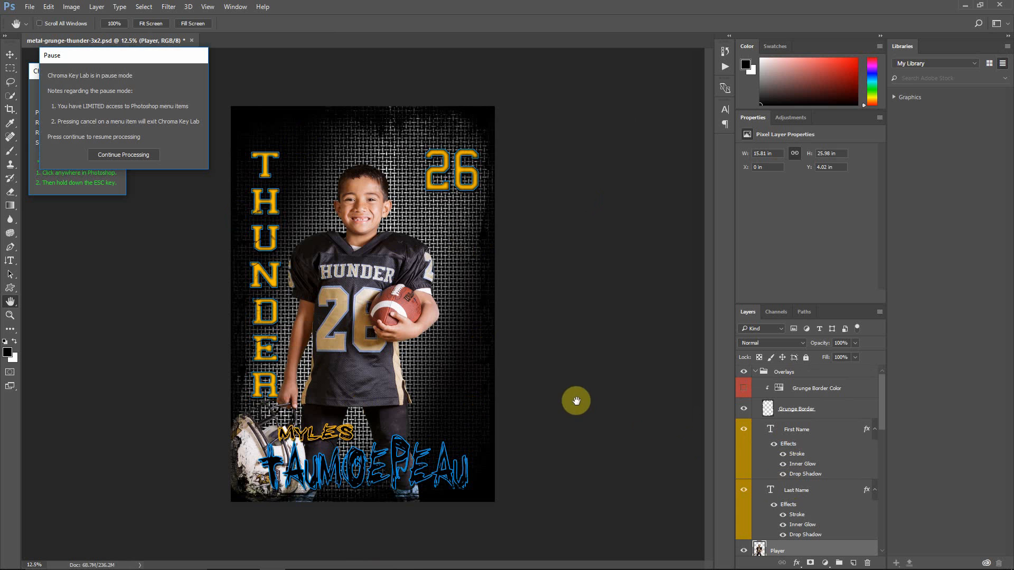
mouse_move(325, 168)
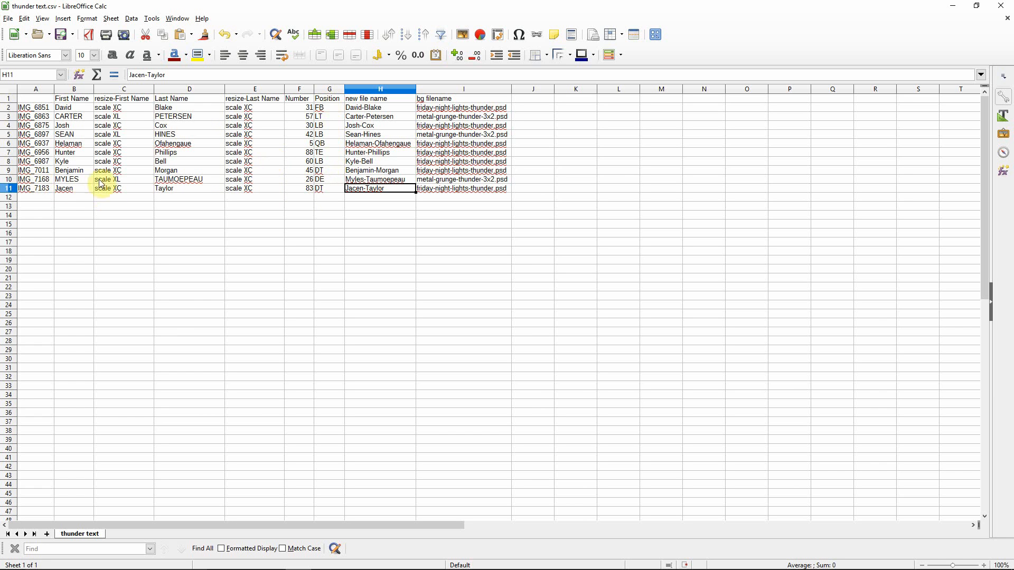
click(329, 179)
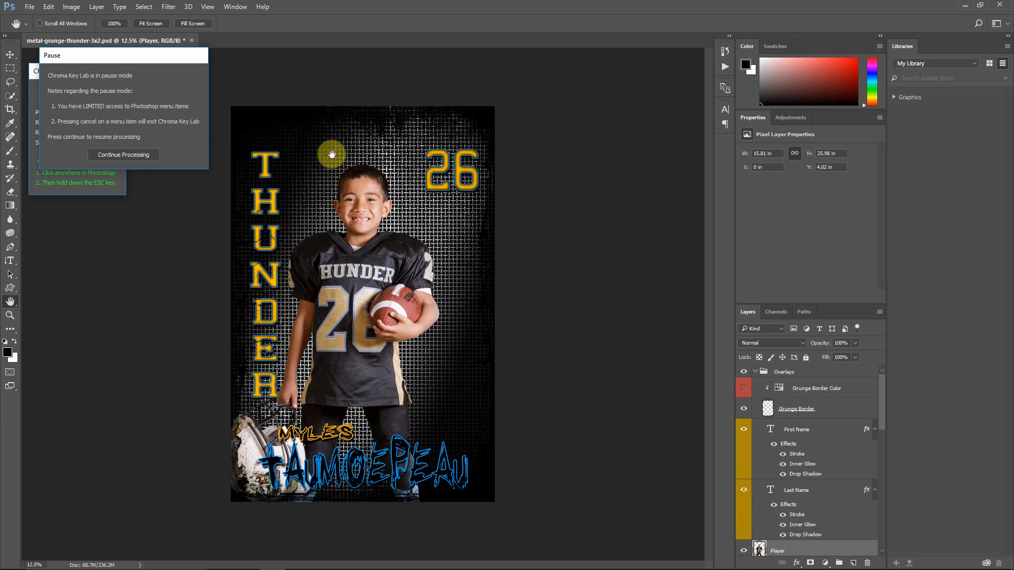
mouse_move(295, 188)
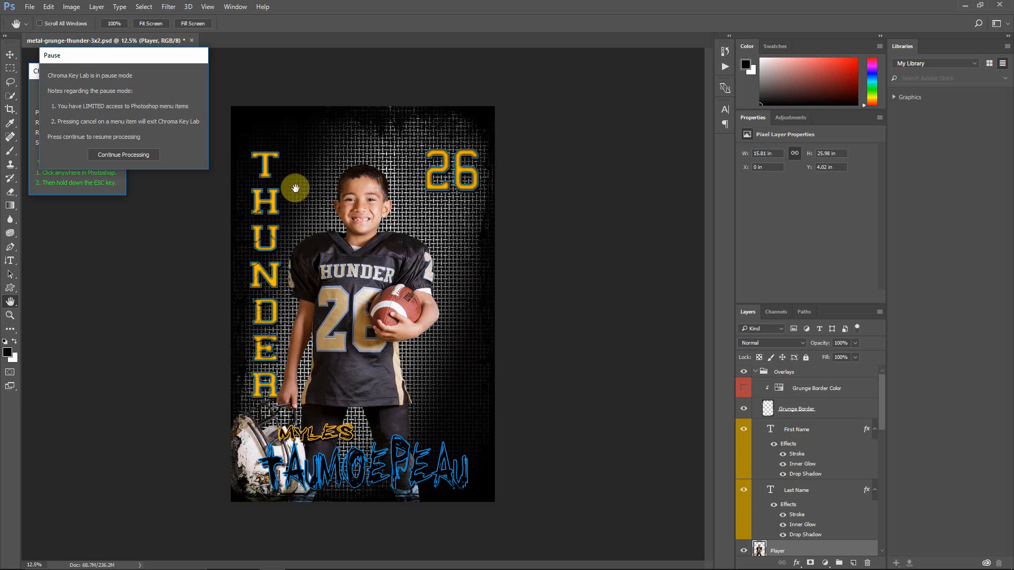
mouse_move(292, 198)
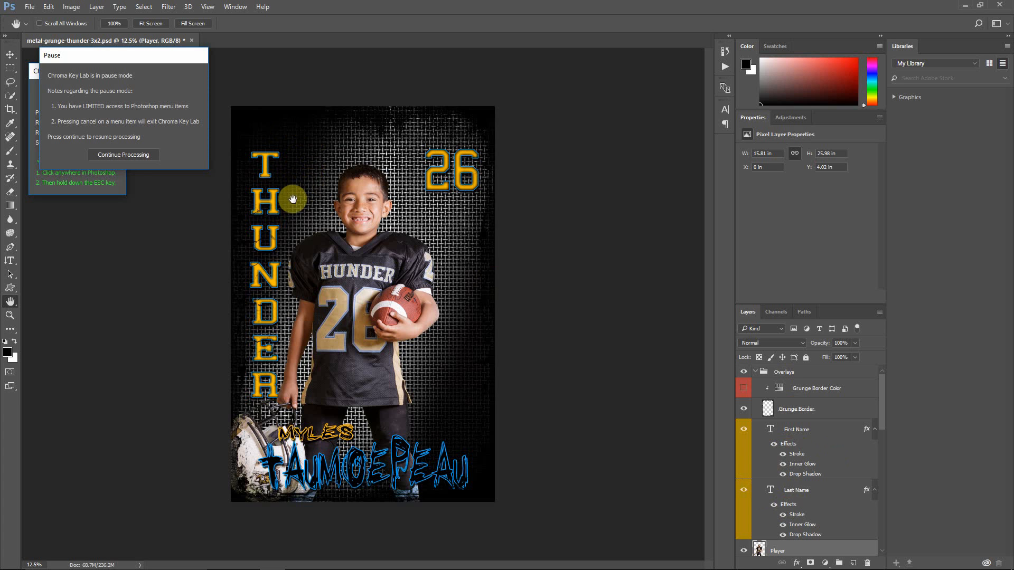
mouse_move(283, 202)
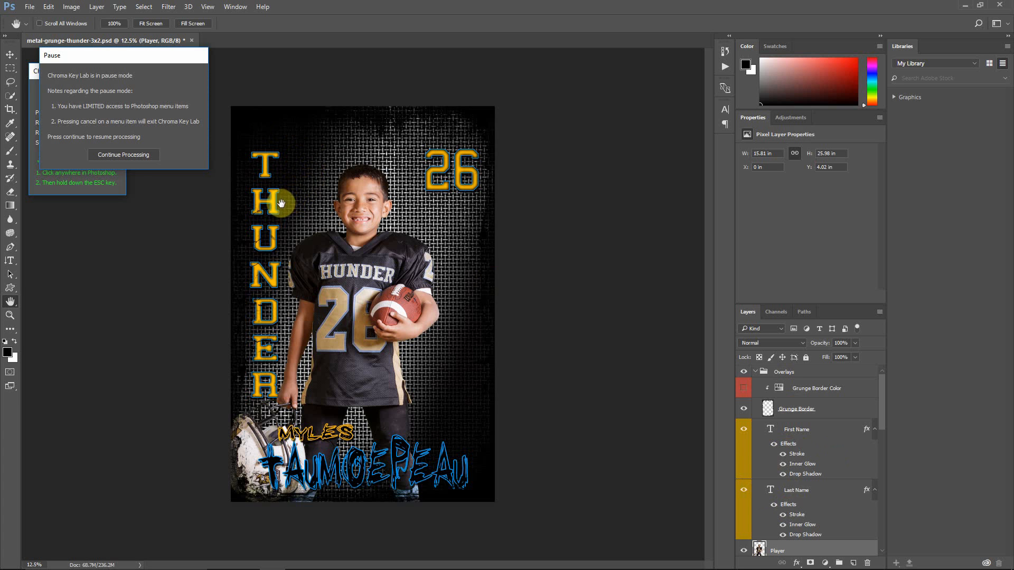
mouse_move(260, 393)
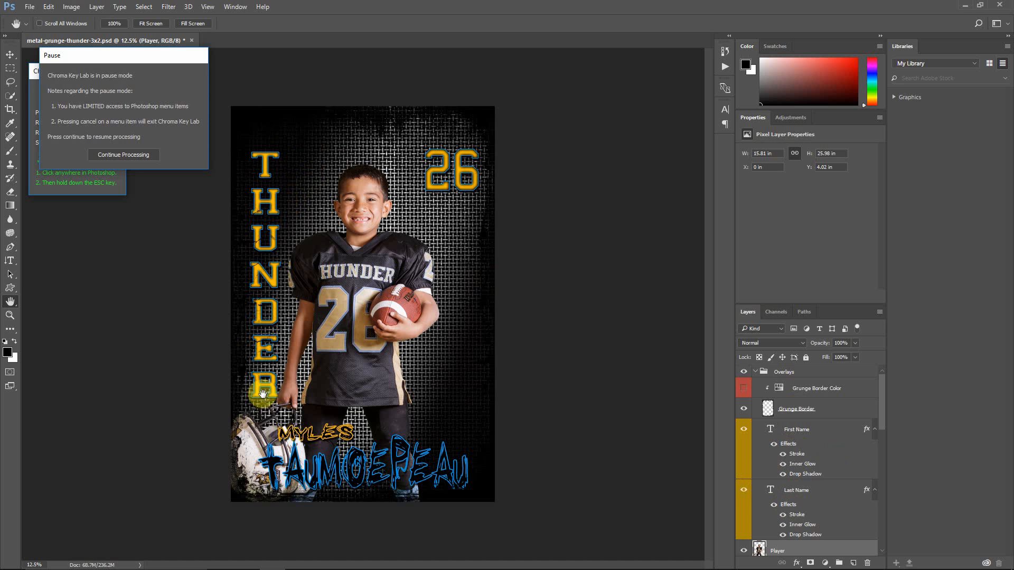
mouse_move(411, 466)
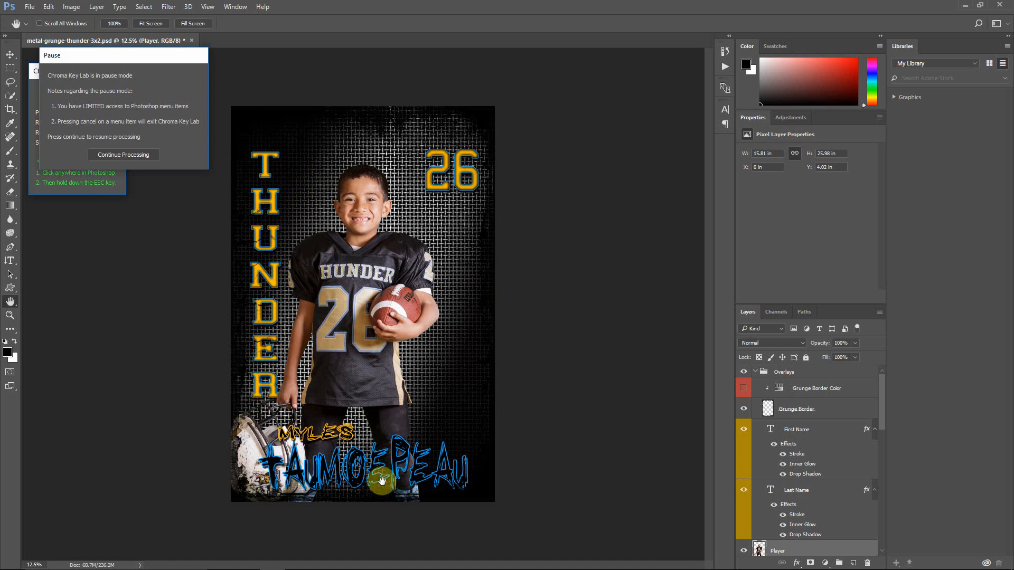
mouse_move(328, 474)
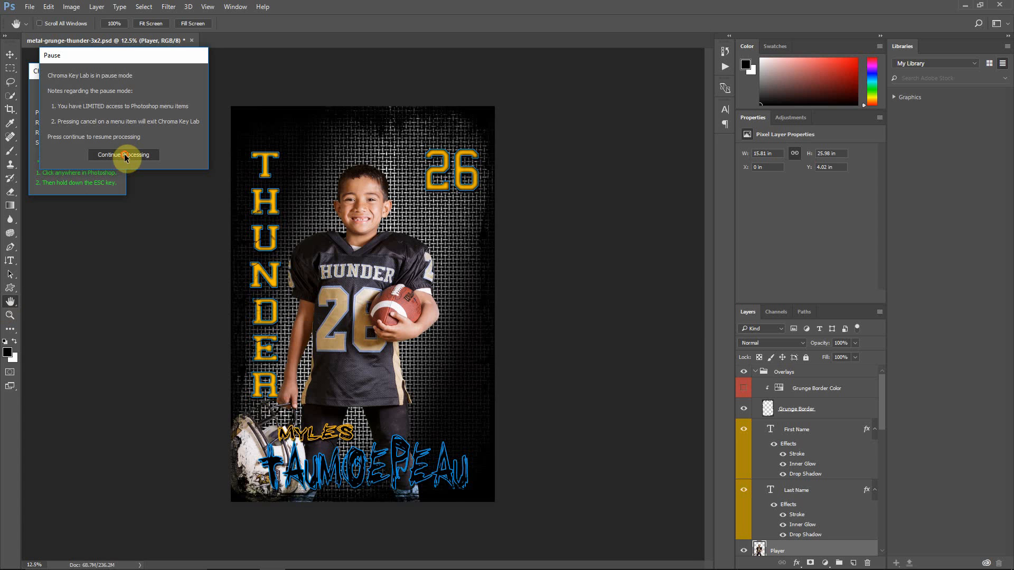
click(123, 155)
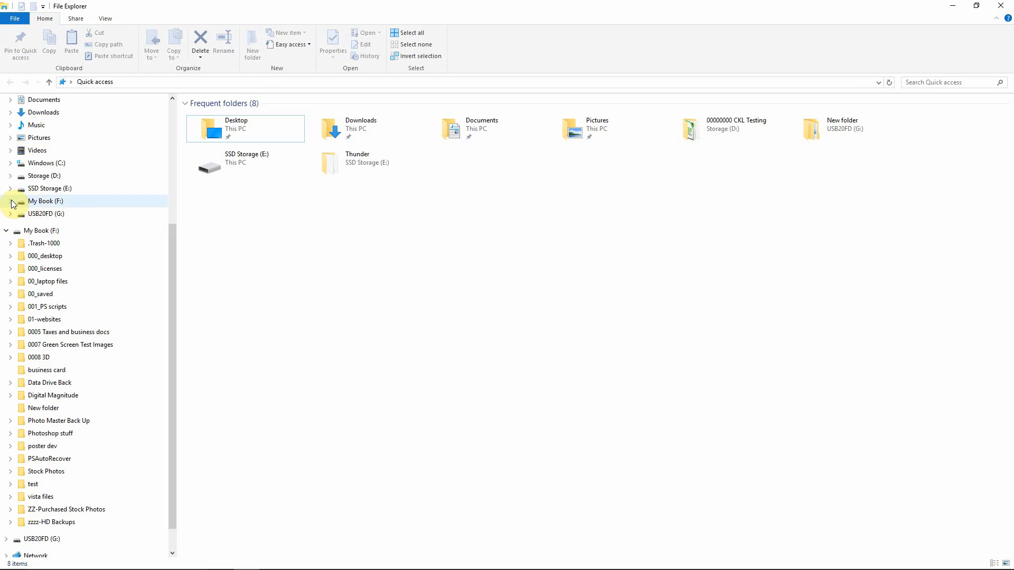
Step: Open SSD Storage (E:) > Thunder > Chroma Key Lab to view the 16 poster JPGs
click(10, 188)
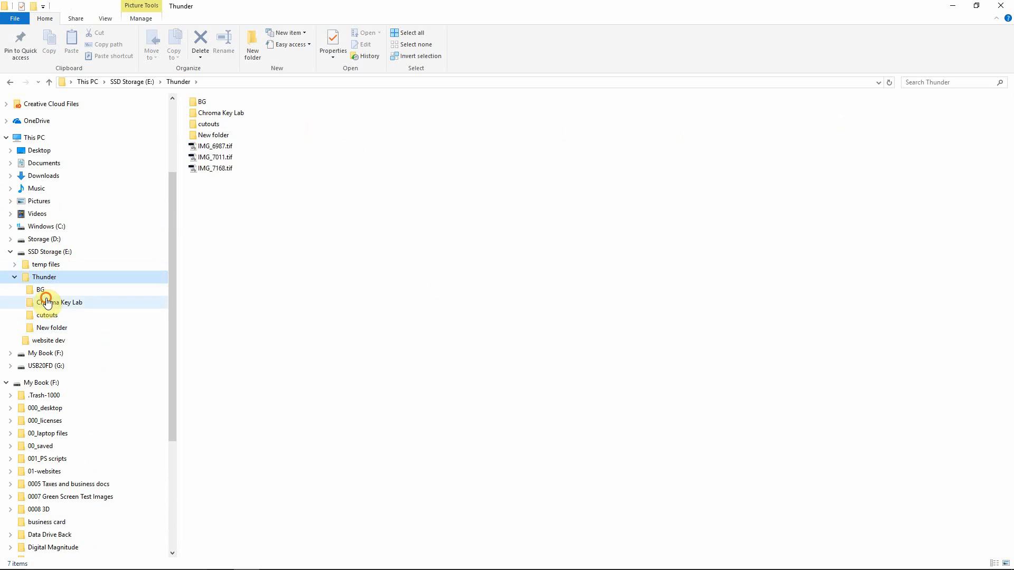
double_click(58, 302)
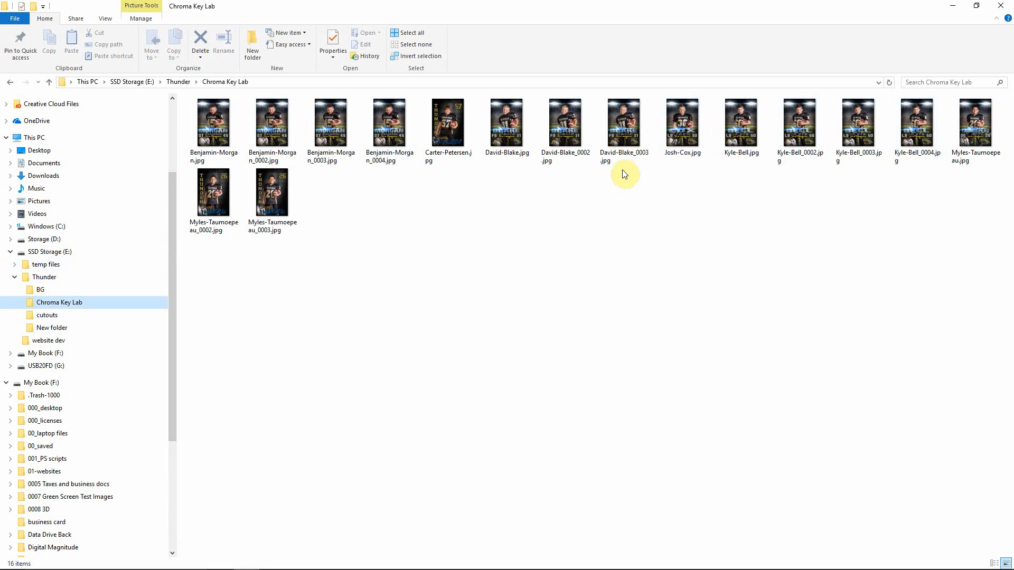
click(214, 123)
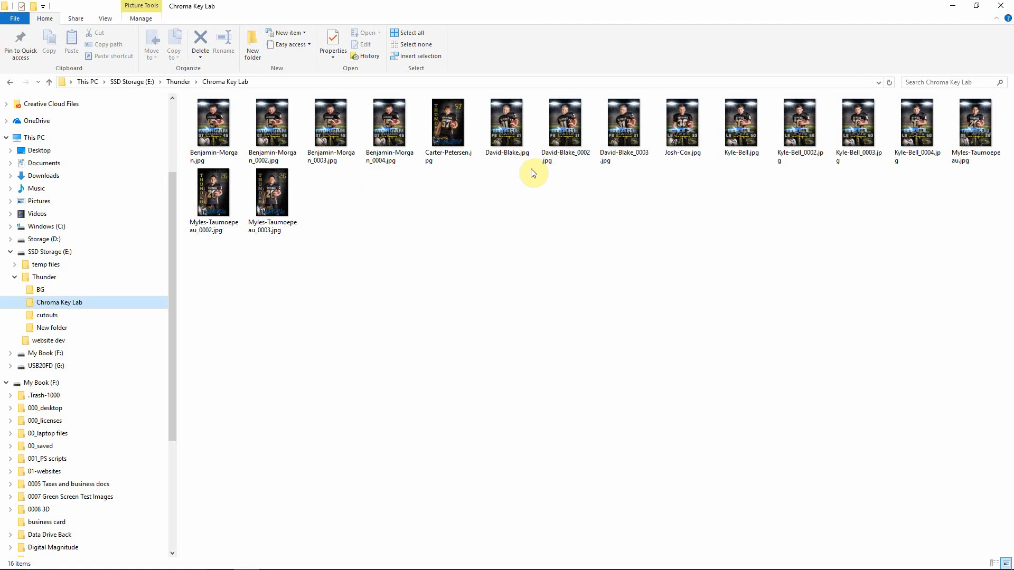
click(272, 123)
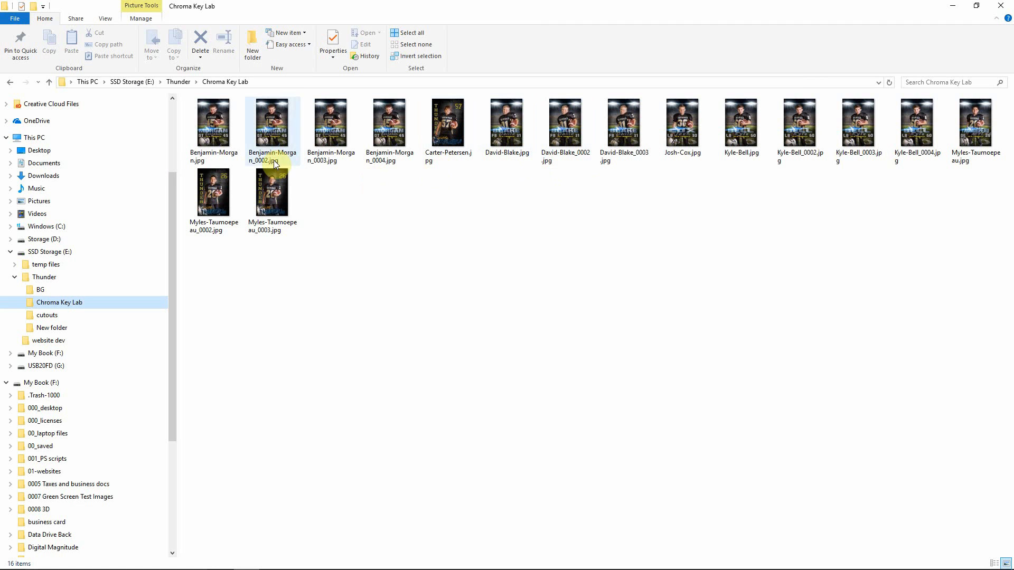
mouse_move(247, 132)
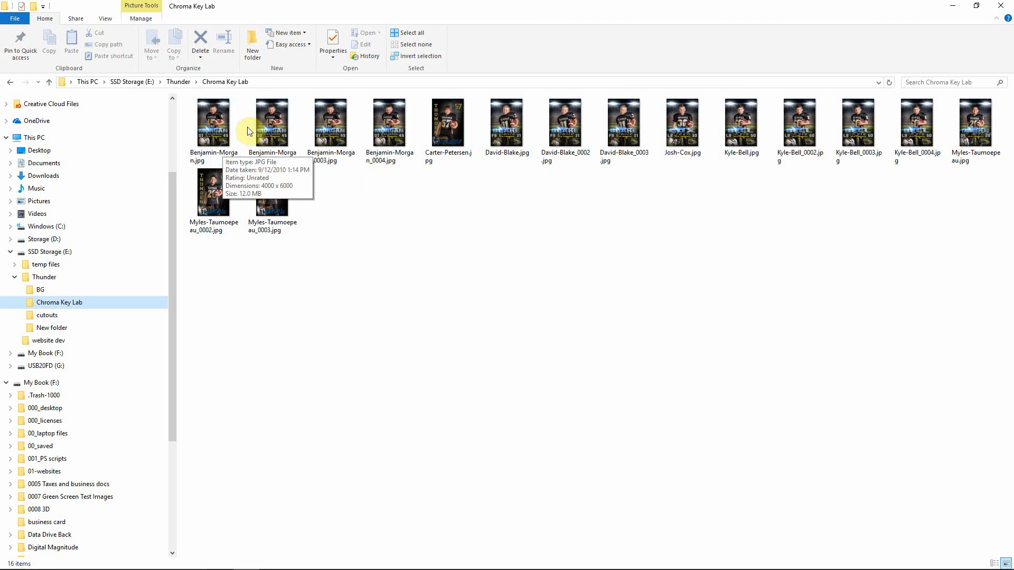
mouse_move(340, 213)
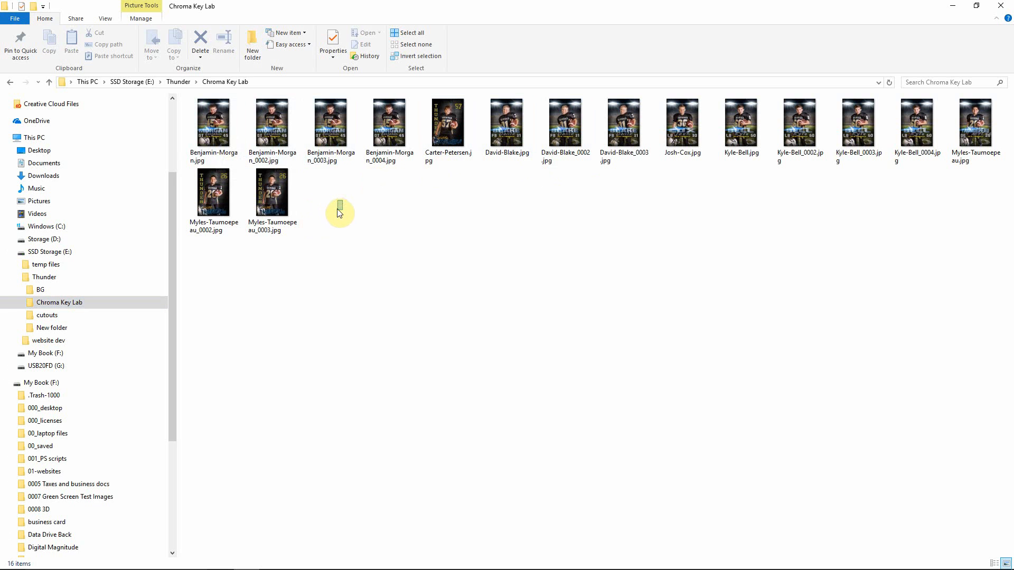
click(214, 124)
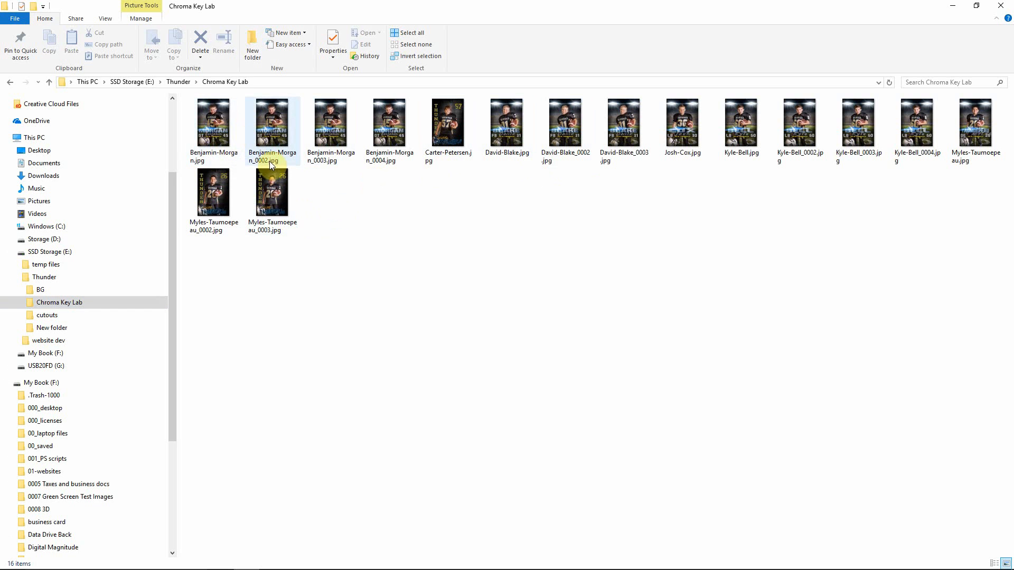
mouse_move(280, 161)
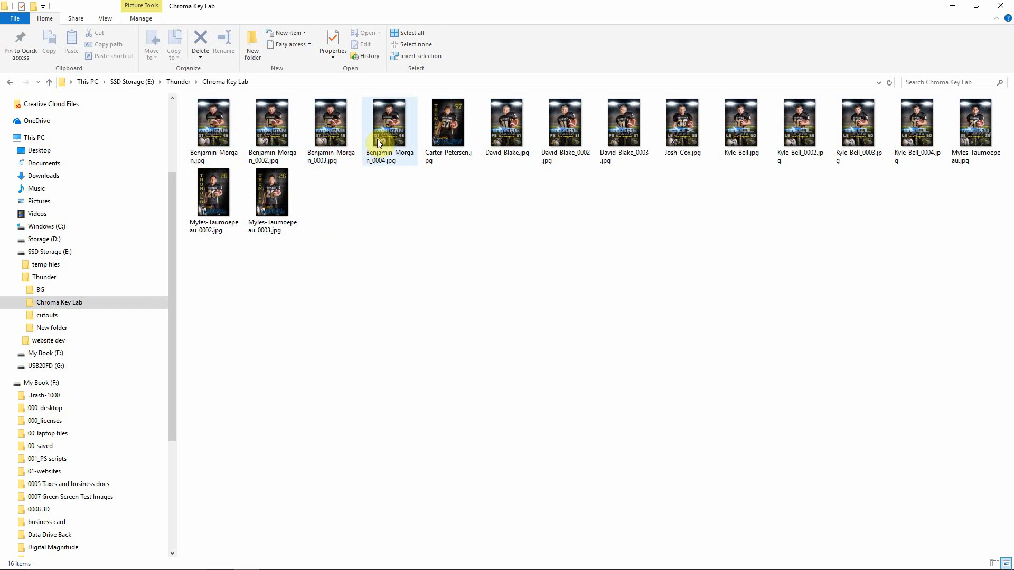
mouse_move(388, 123)
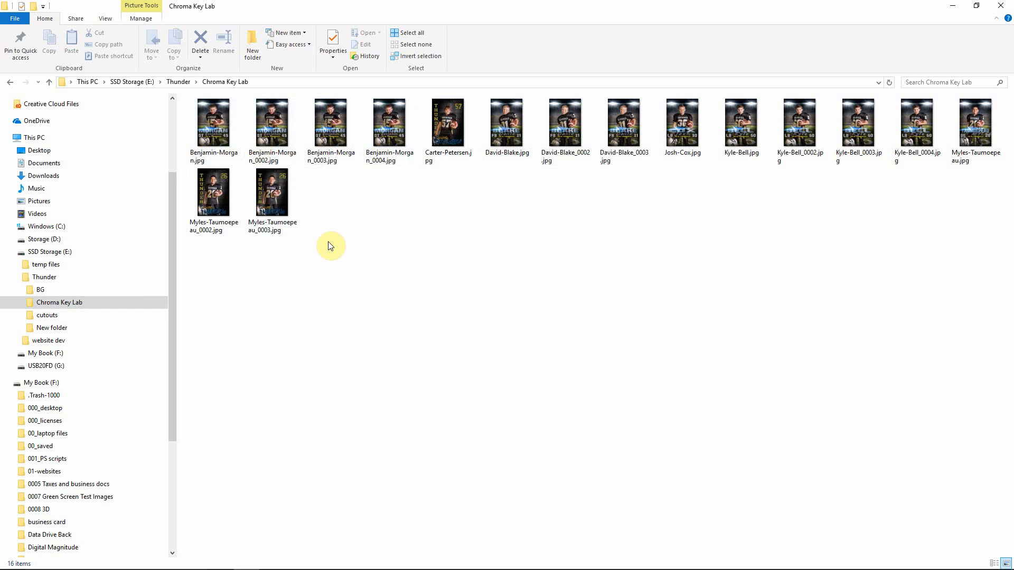
mouse_move(334, 224)
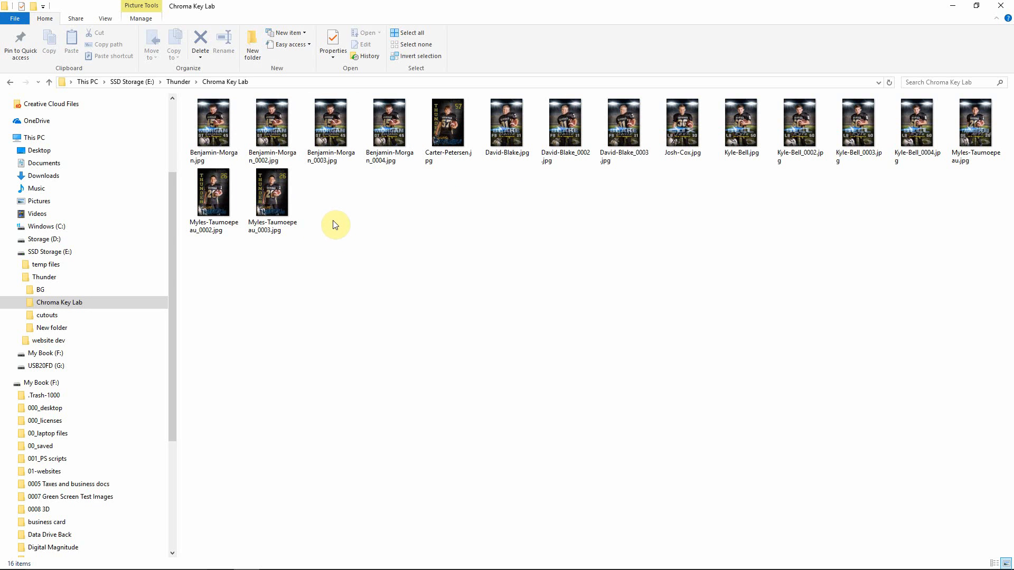
mouse_move(372, 204)
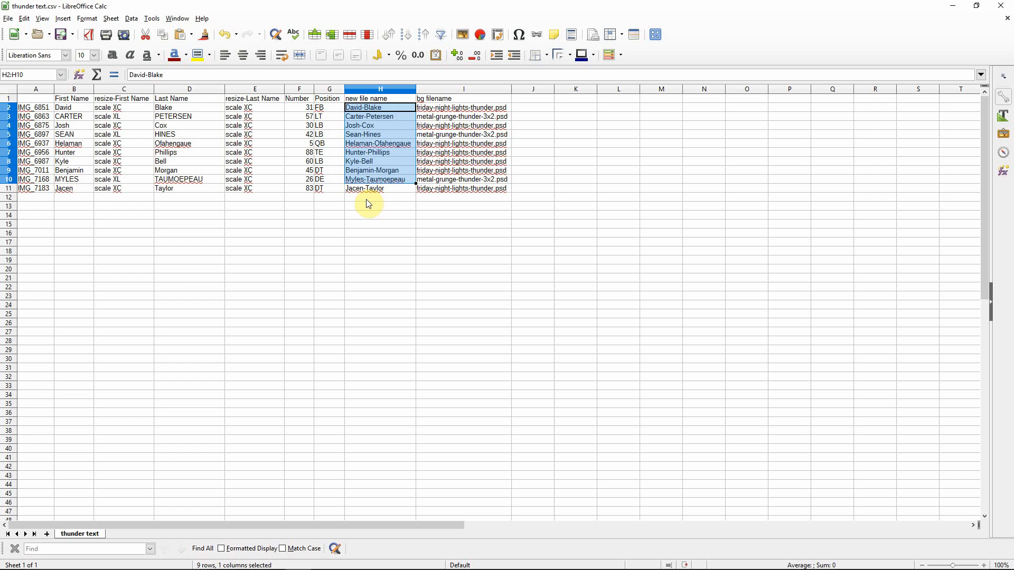
mouse_move(381, 212)
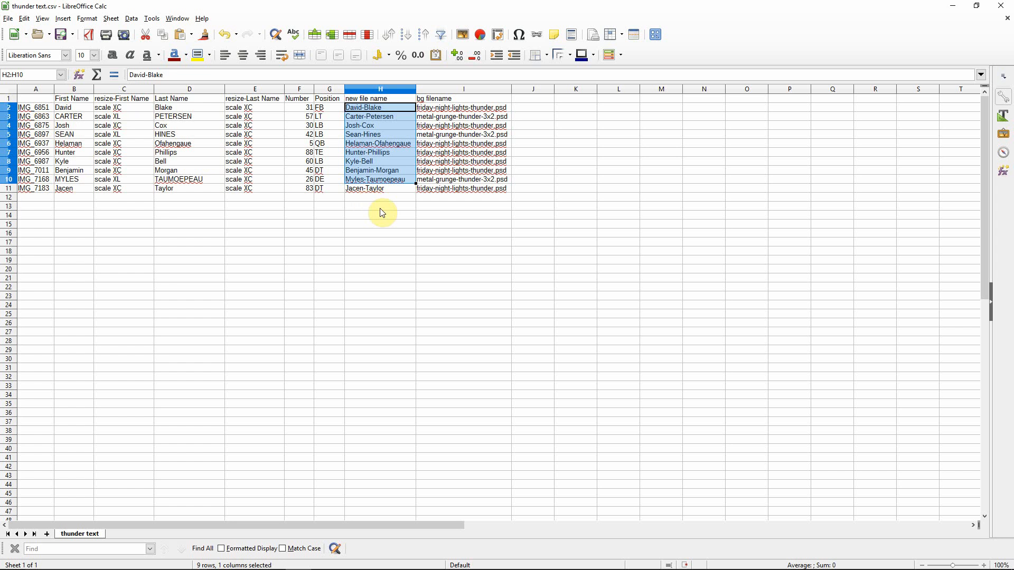